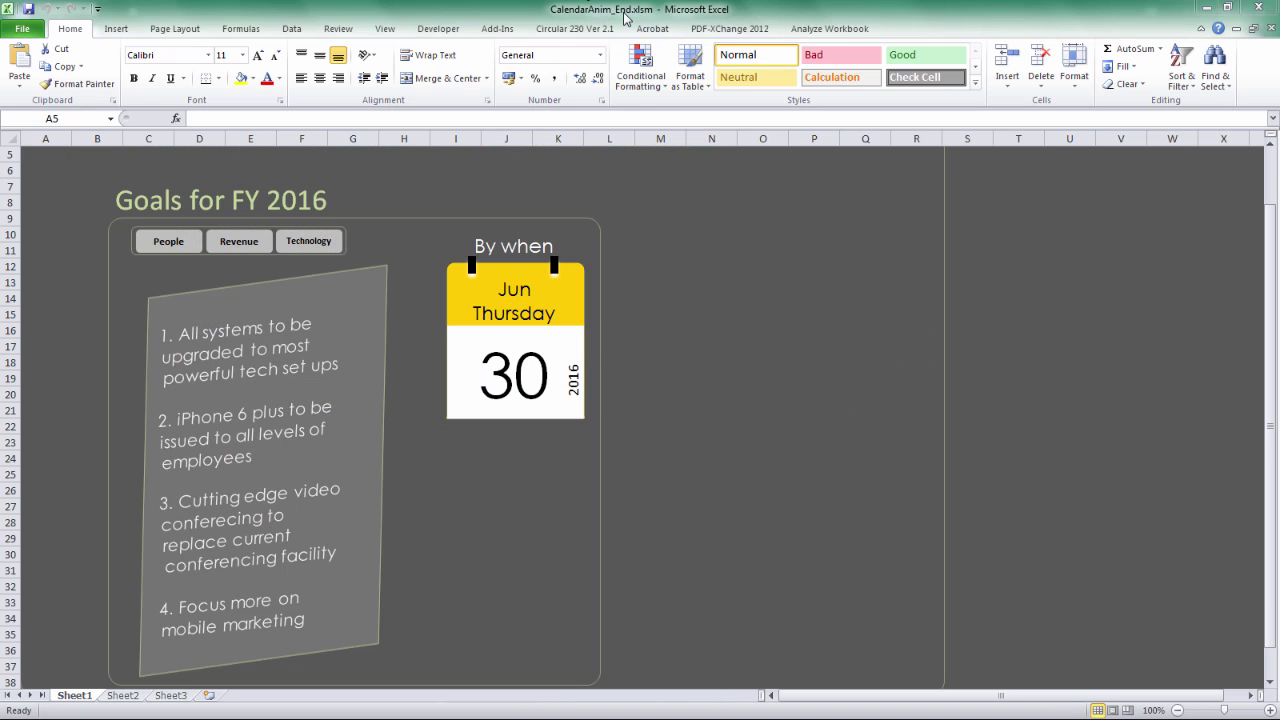
mouse_move(332, 280)
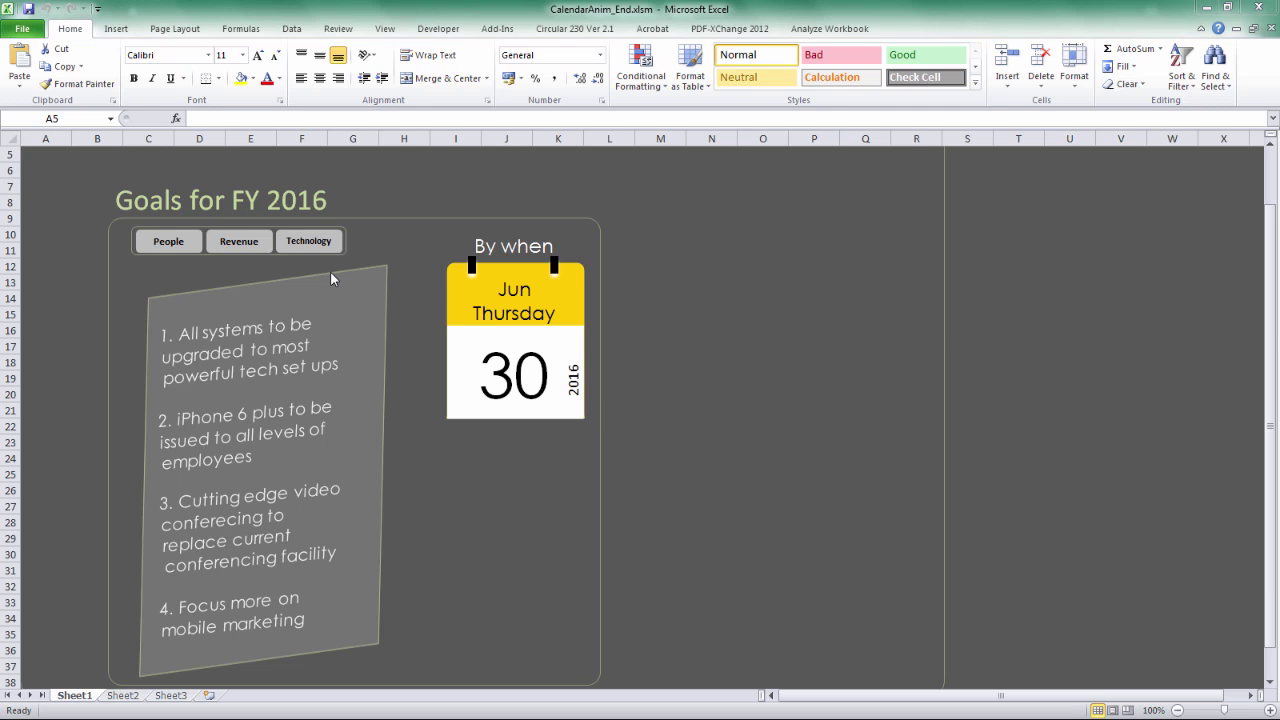
mouse_move(504, 380)
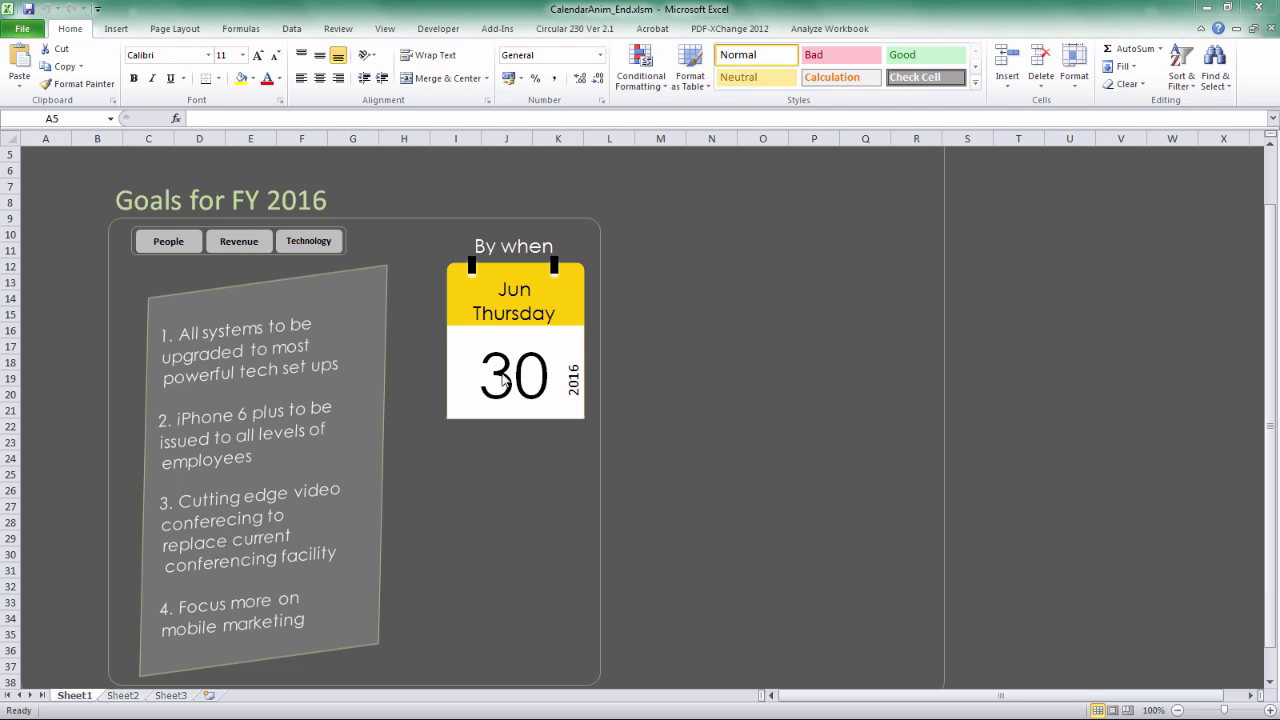
mouse_move(188, 244)
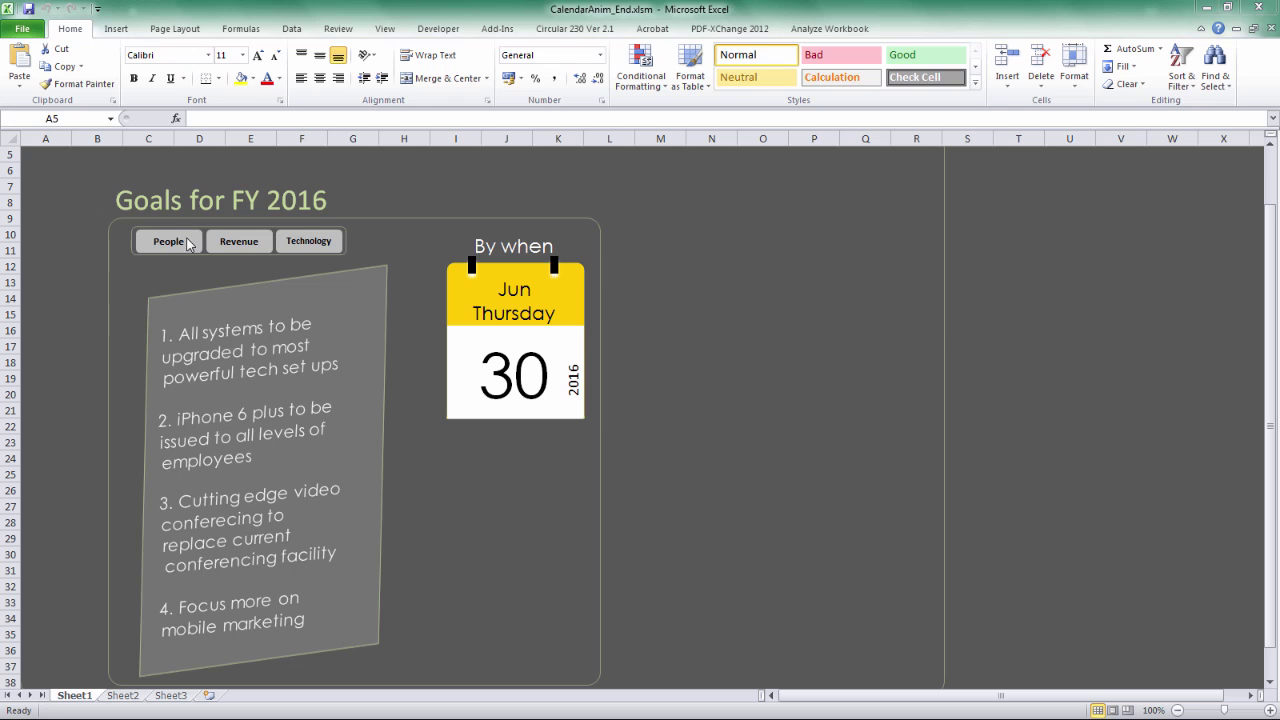
mouse_move(310, 244)
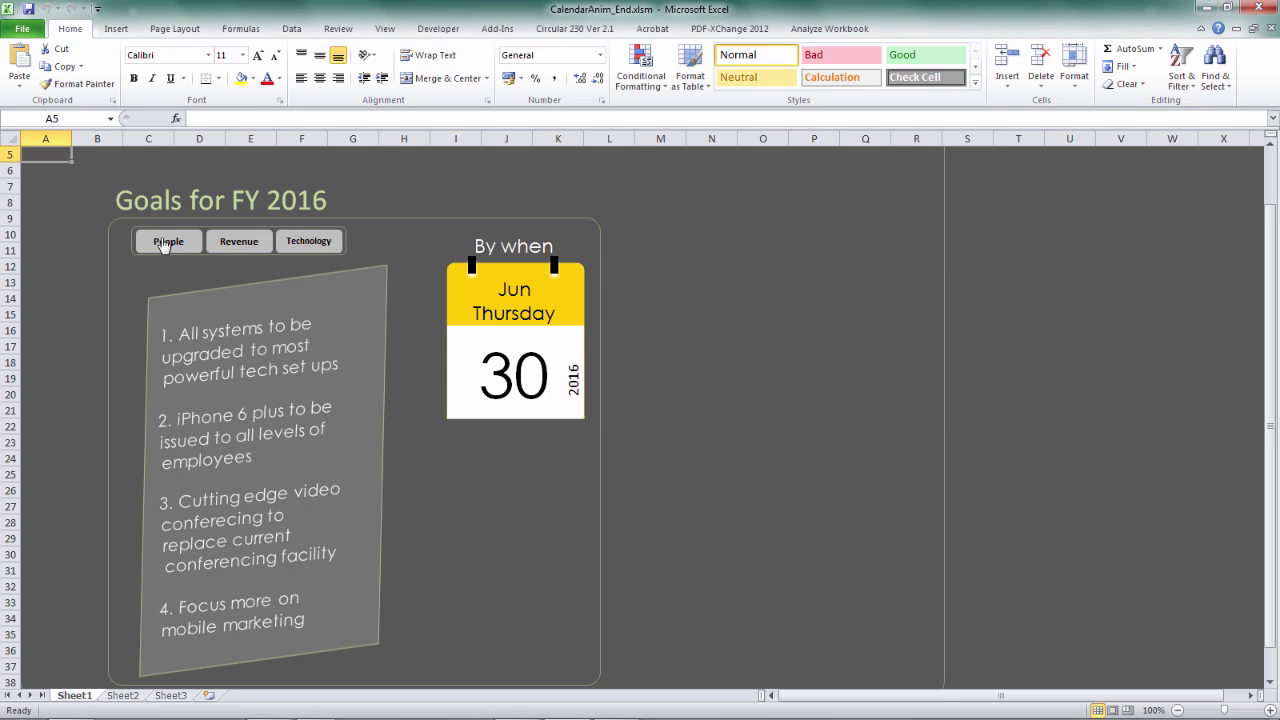
Show the March 31 sales goals, then replay the June 30 technology goals calendar flip.
left_click(168, 240)
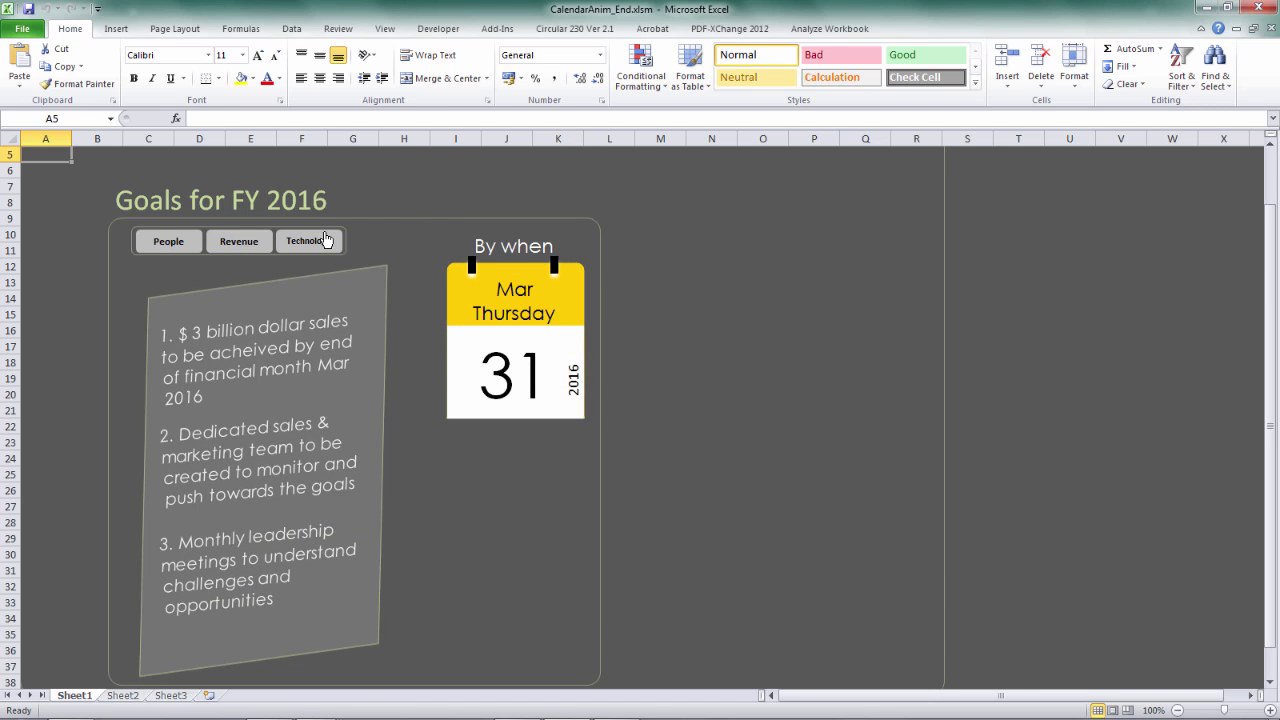
left_click(308, 240)
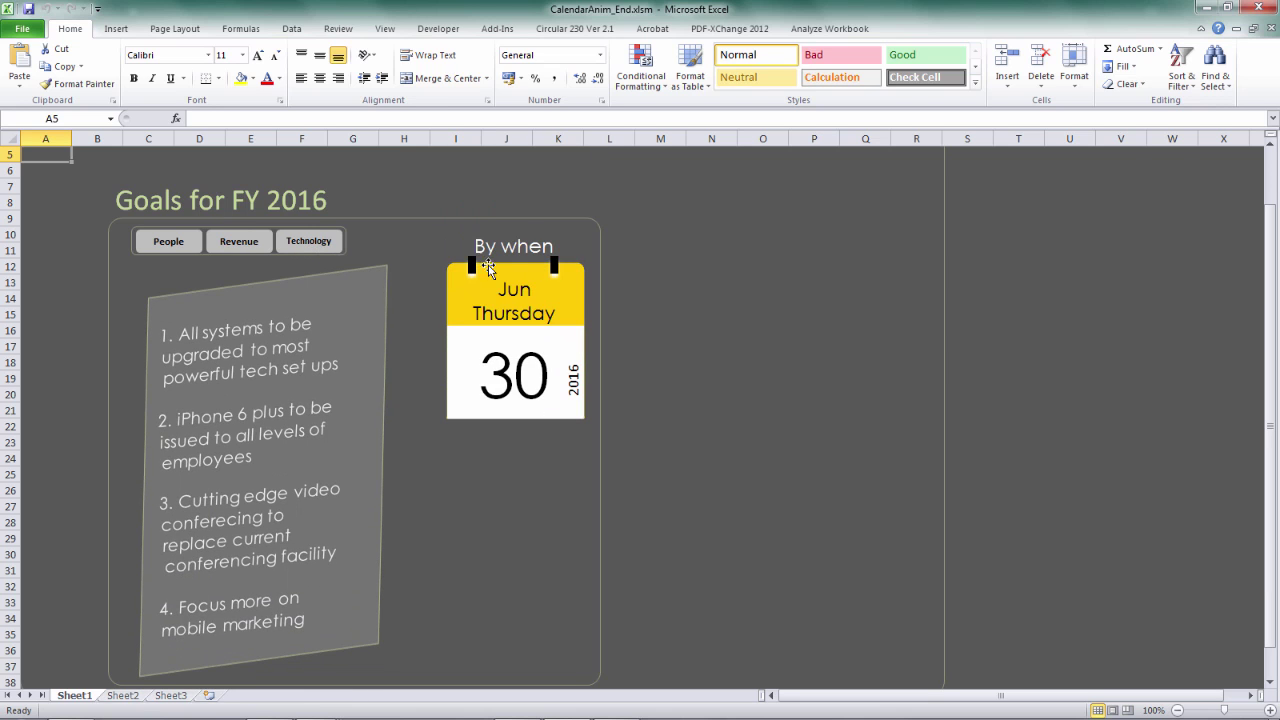
mouse_move(308, 244)
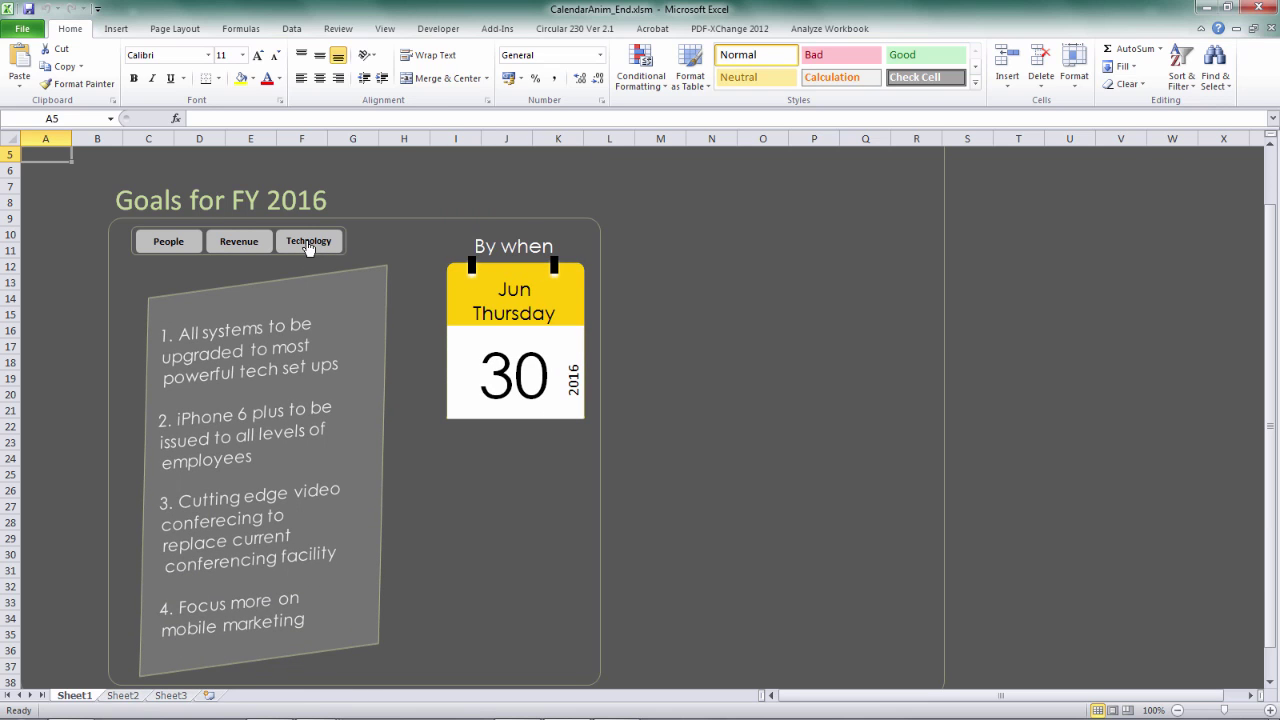
left_click(308, 240)
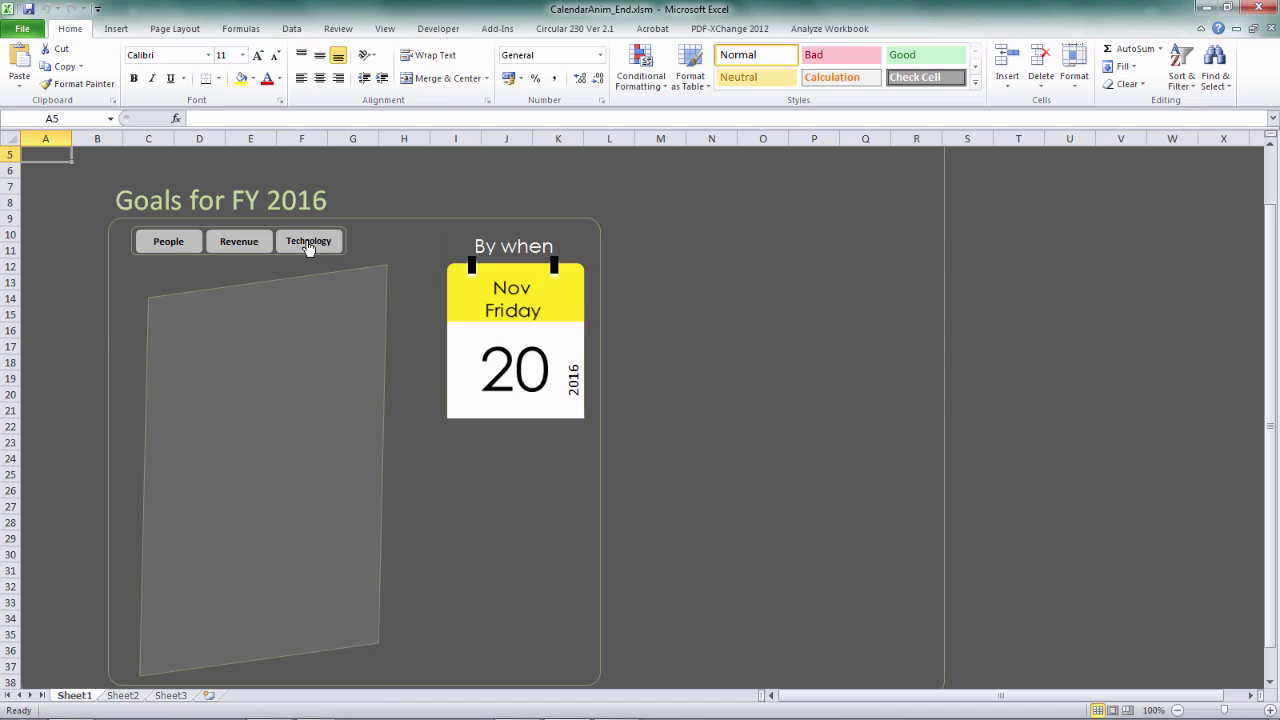
left_click(308, 240)
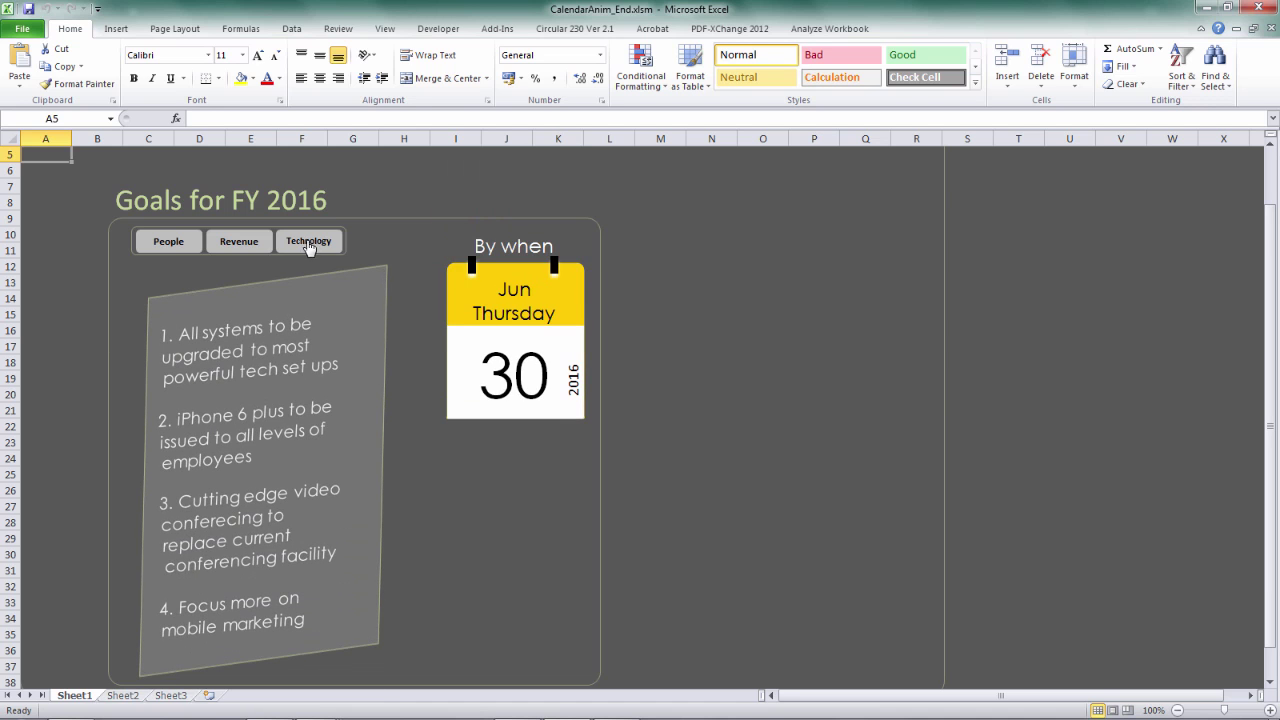
Flip through the January 31 people goals back to the March 31 sales goals.
left_click(168, 240)
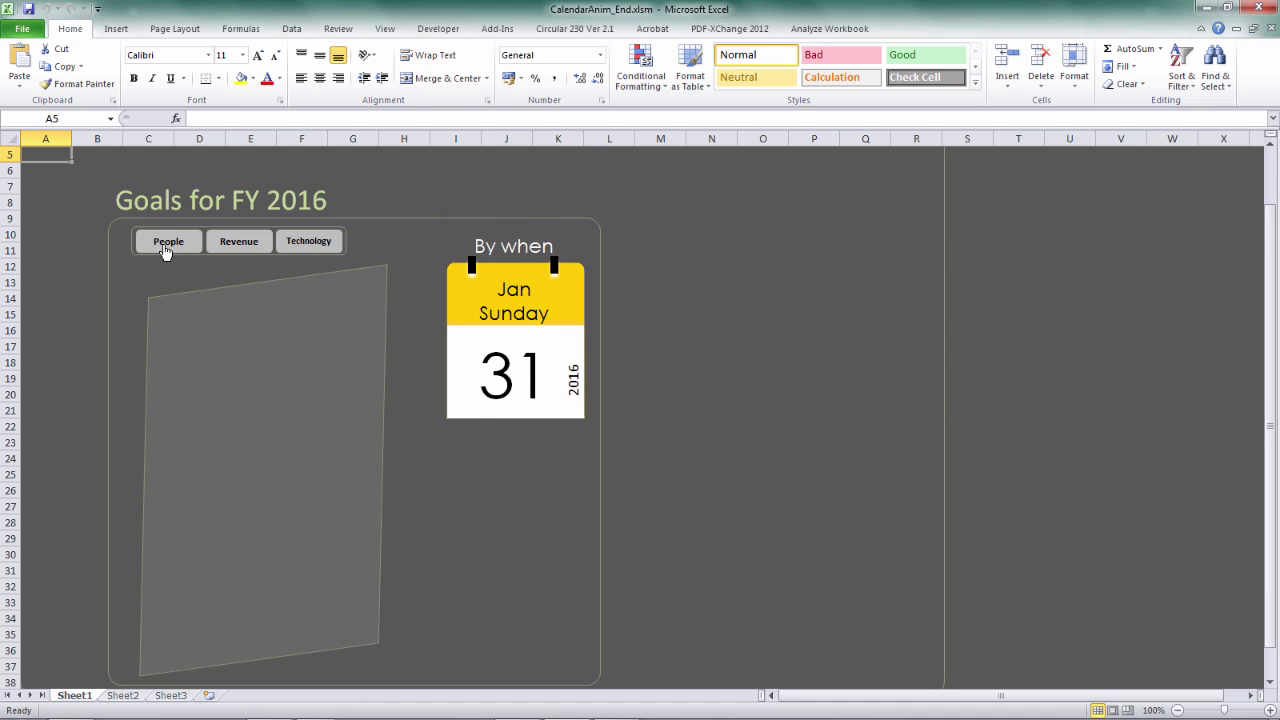
left_click(168, 240)
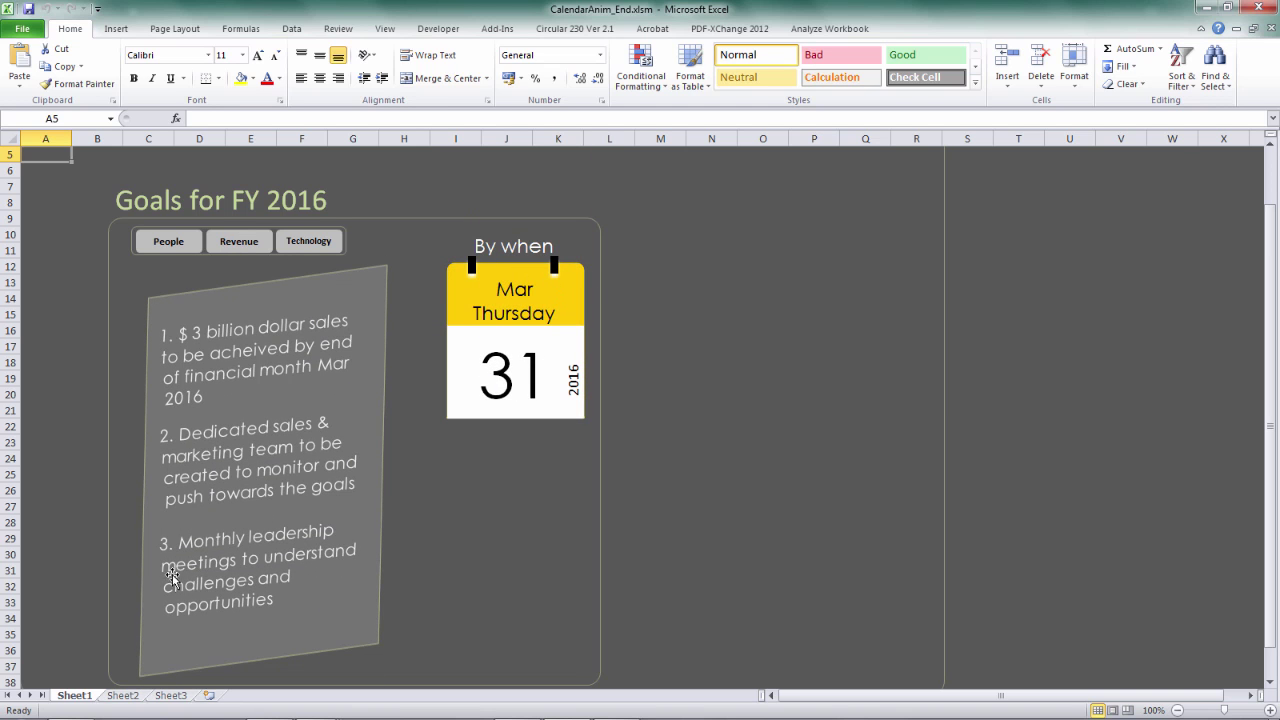
mouse_move(248, 592)
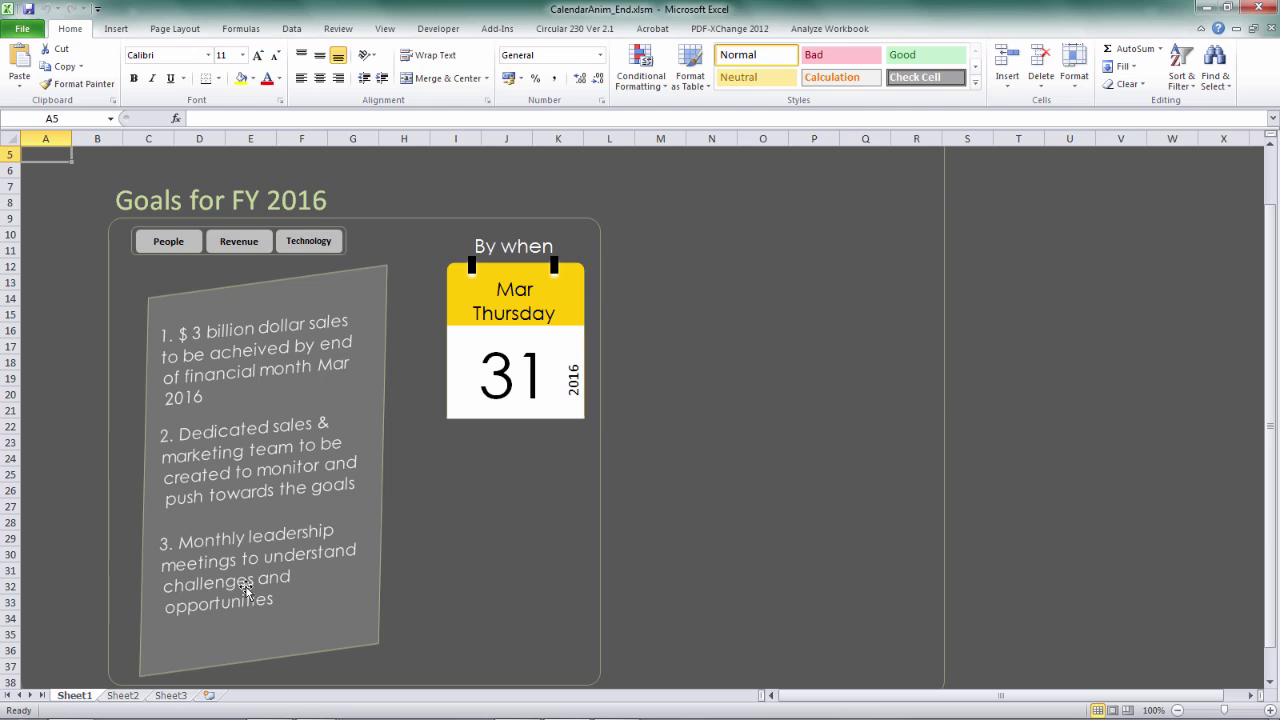
mouse_move(274, 290)
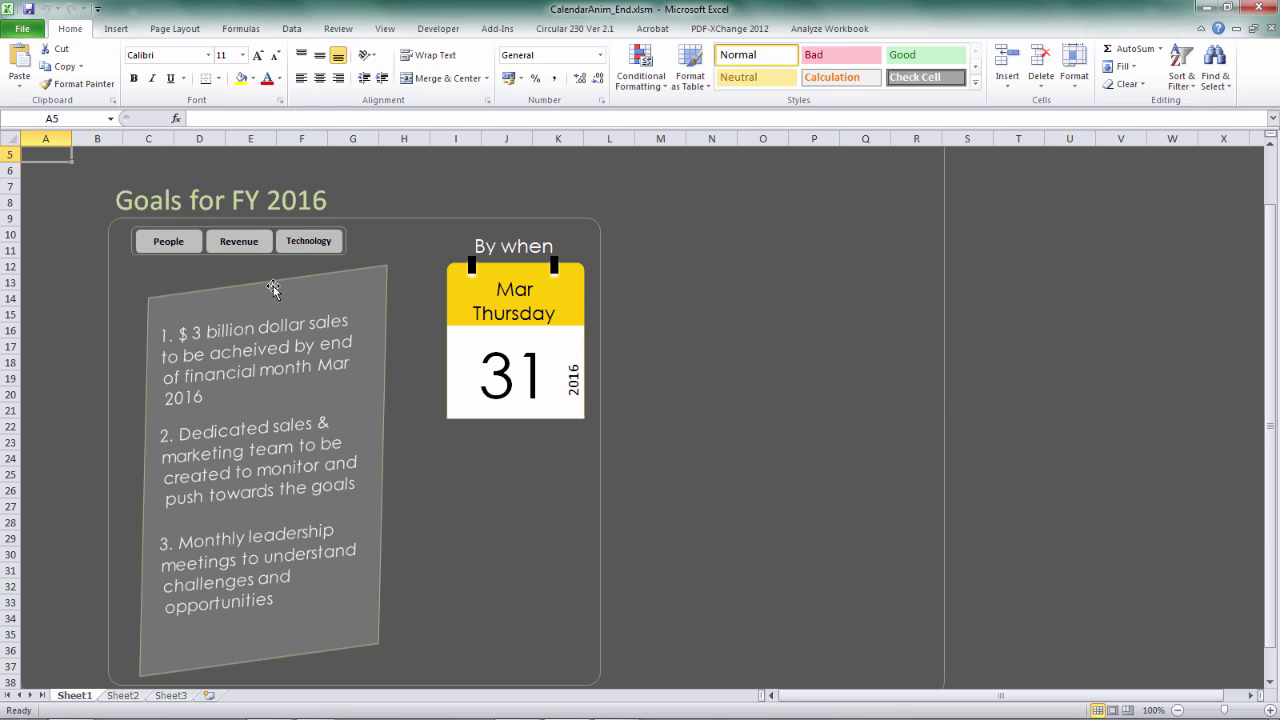
mouse_move(330, 264)
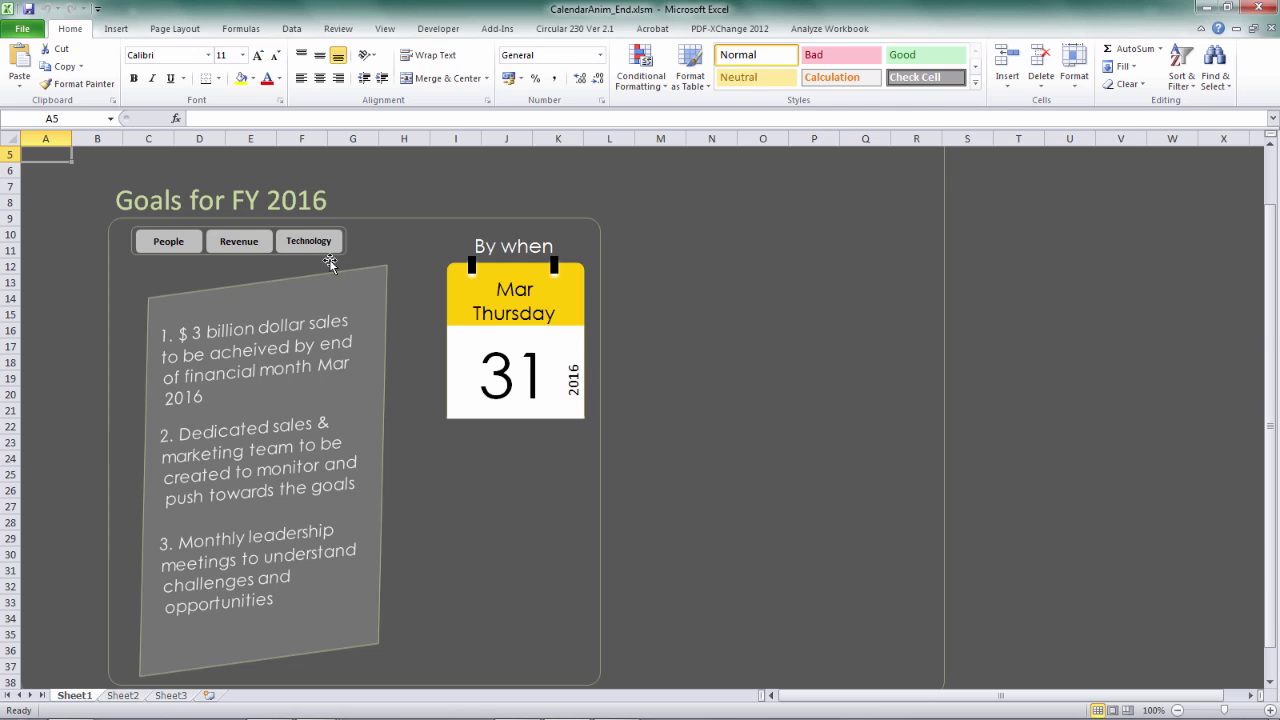
mouse_move(324, 256)
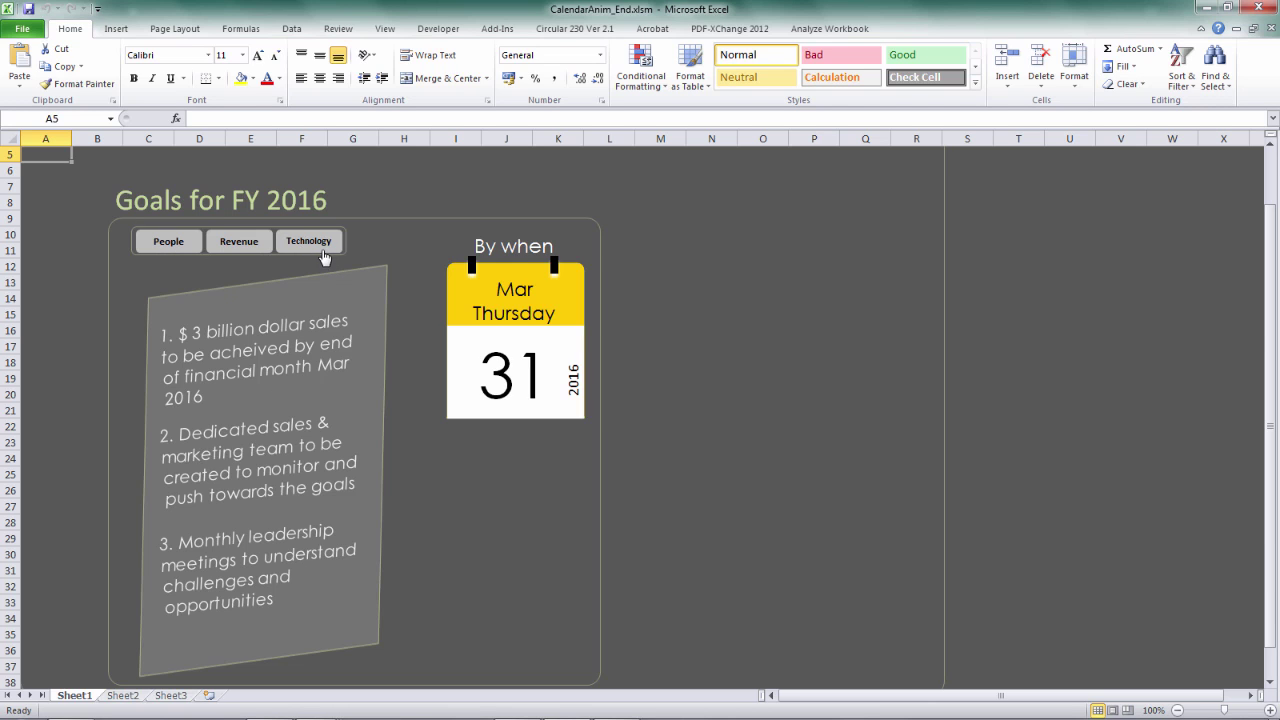
mouse_move(168, 242)
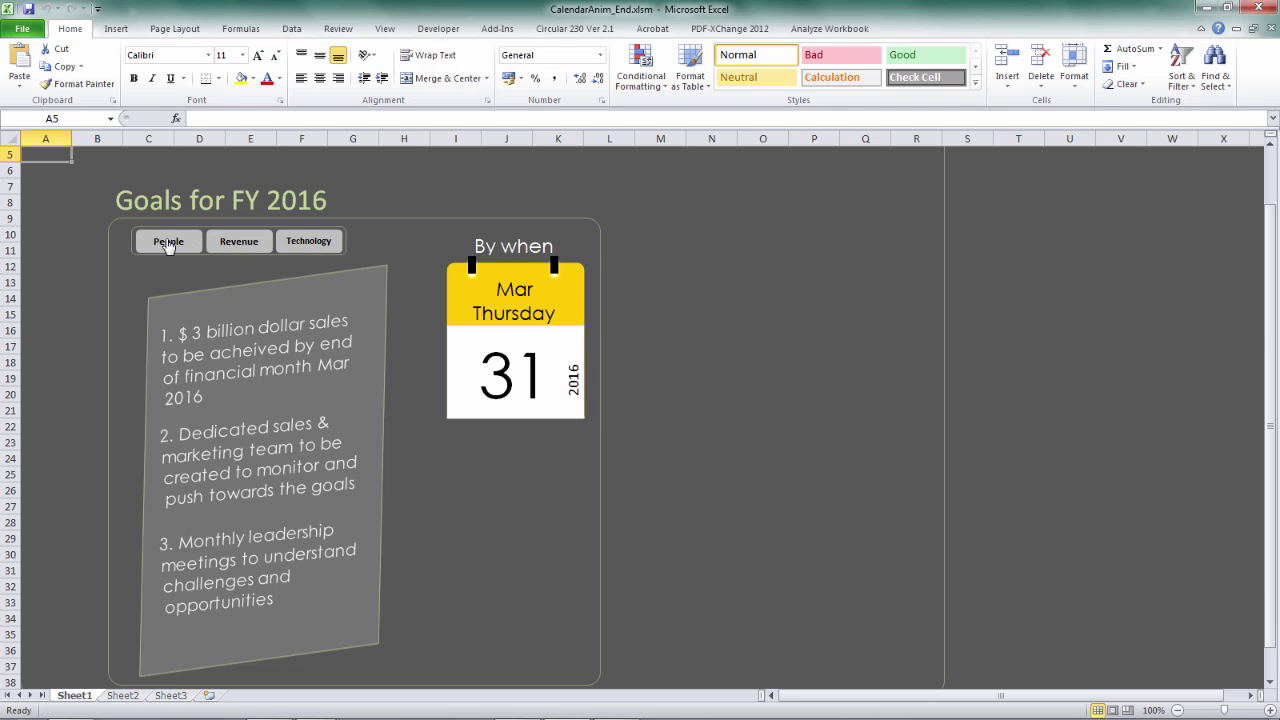
mouse_move(298, 248)
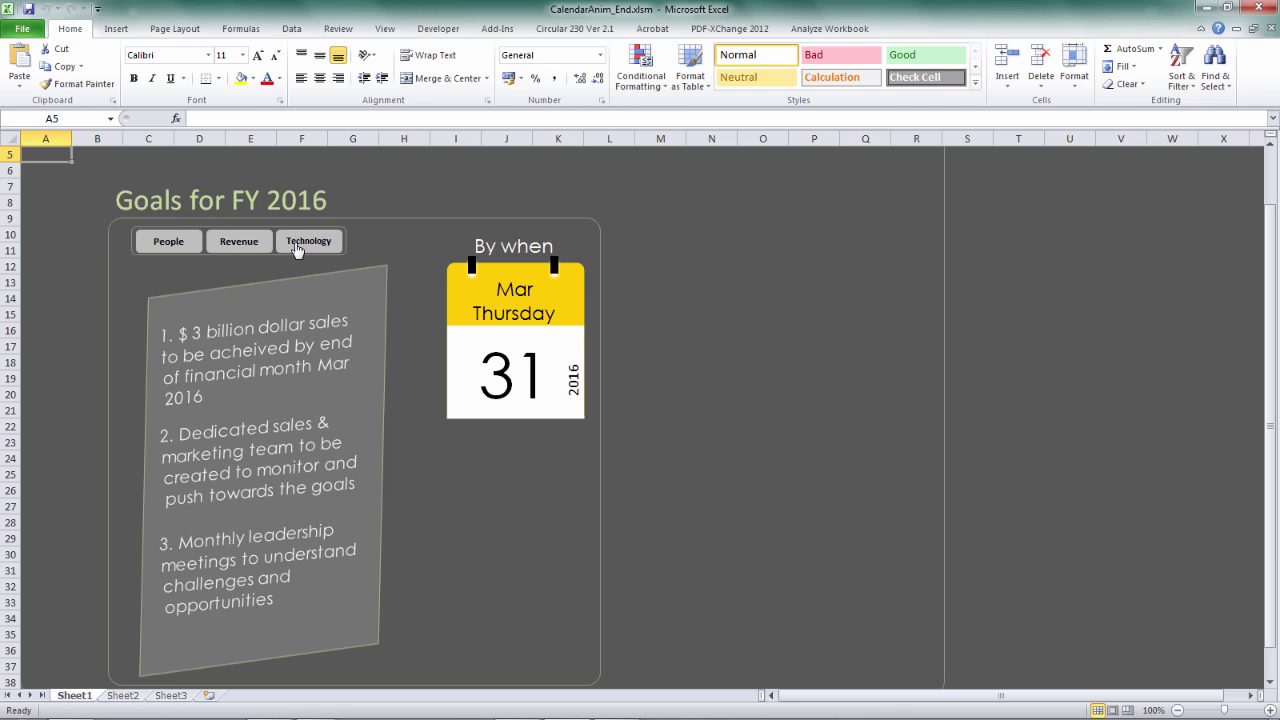
mouse_move(244, 596)
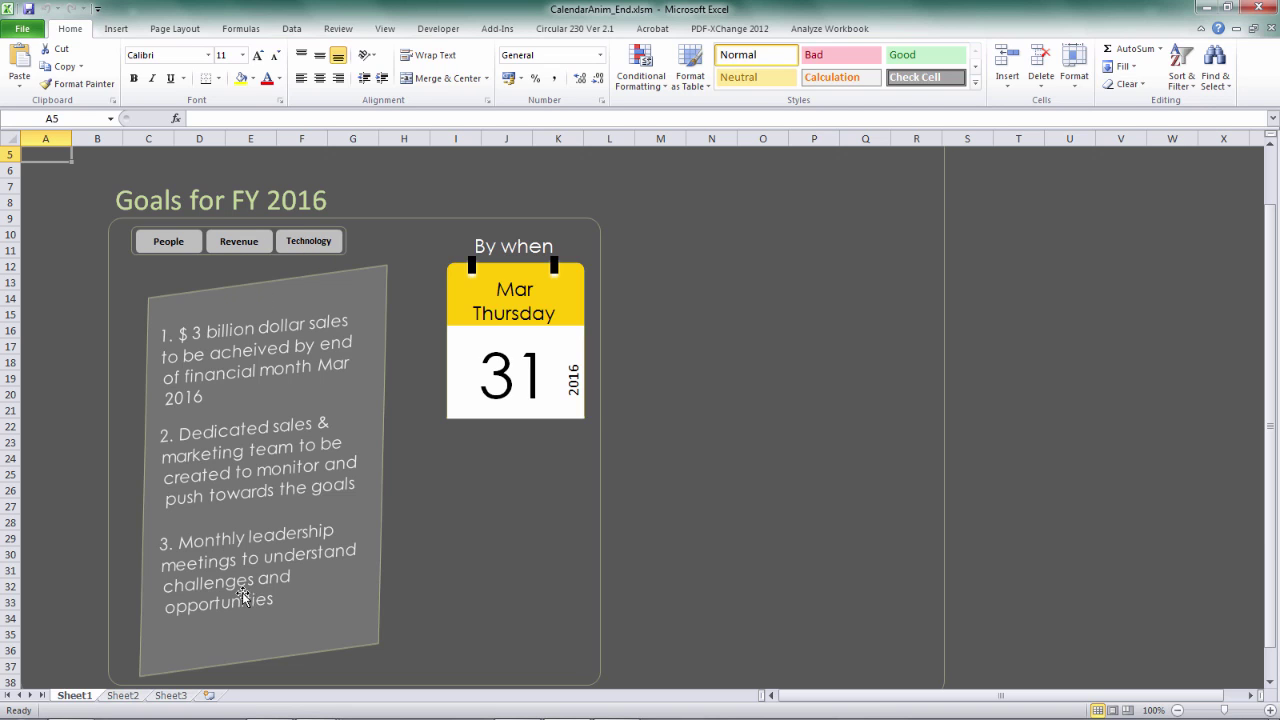
mouse_move(288, 204)
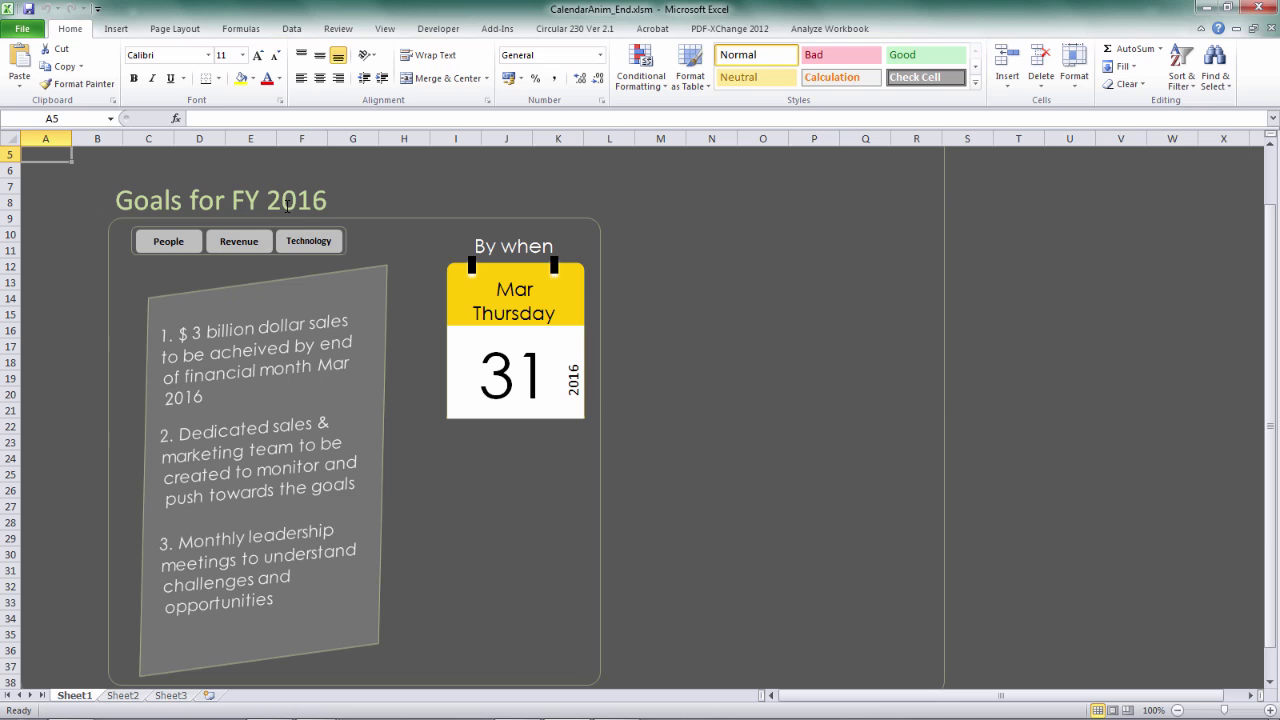
mouse_move(318, 240)
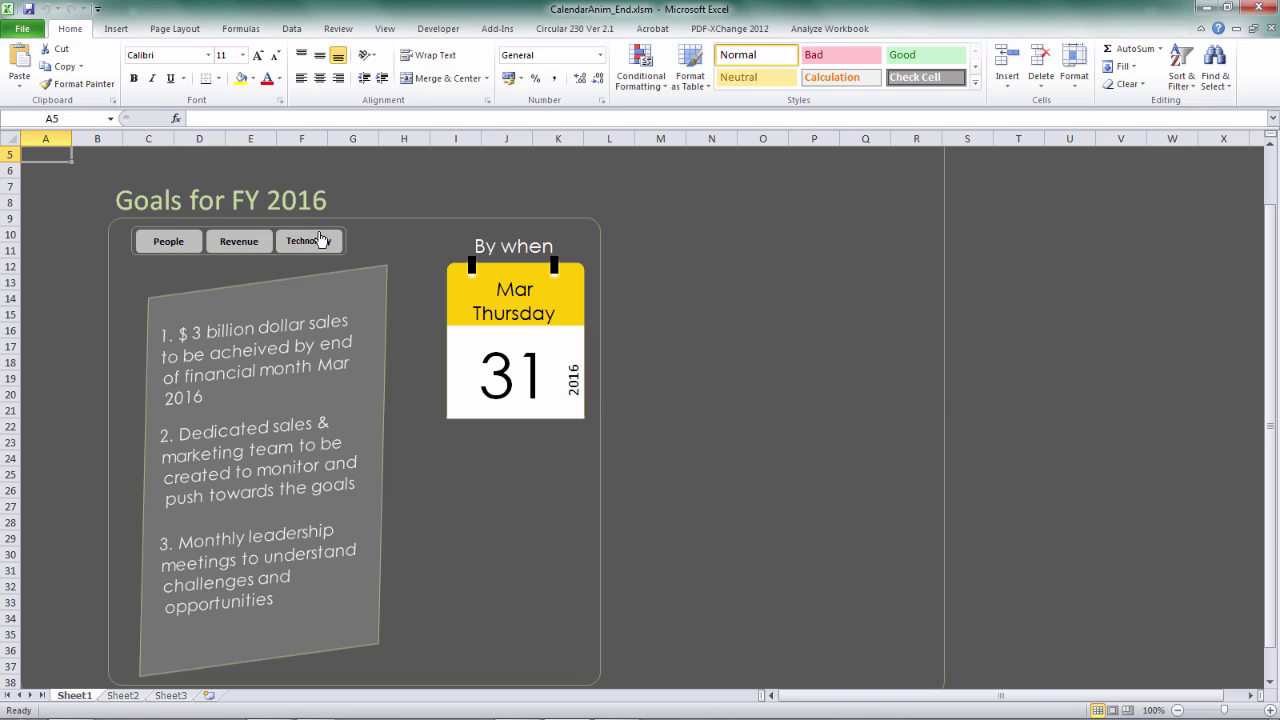
left_click(308, 240)
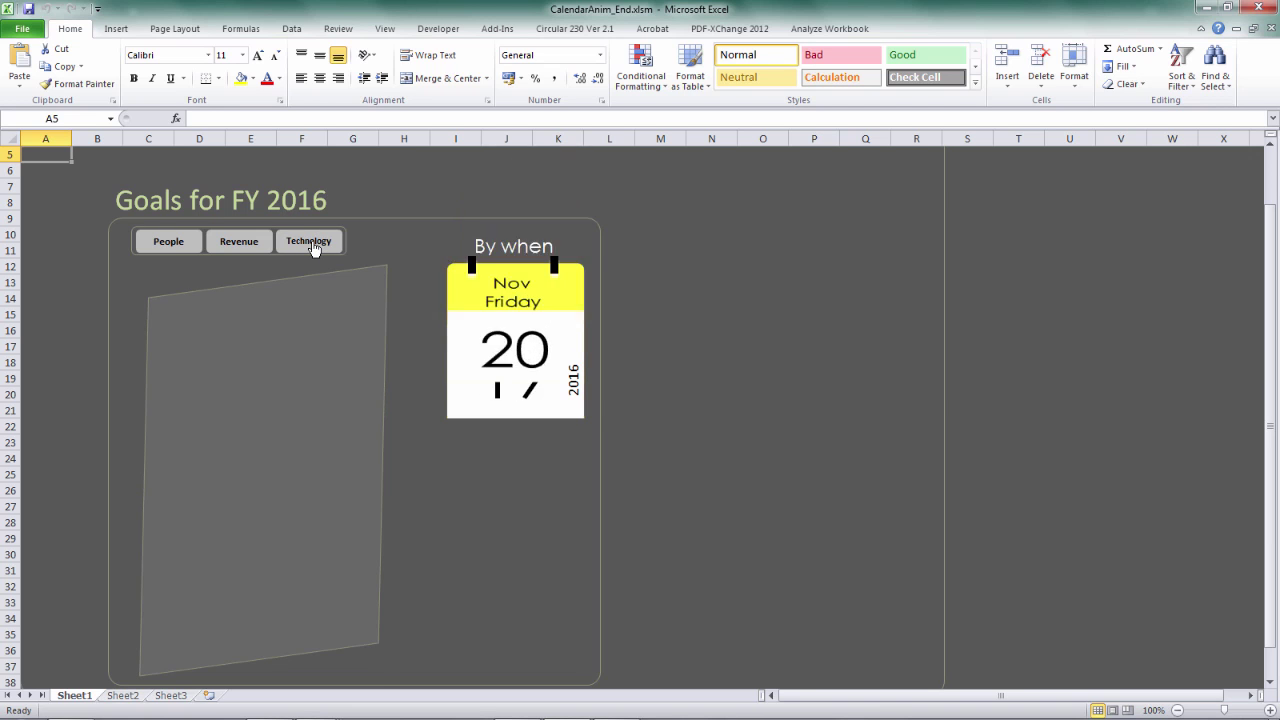
left_click(308, 240)
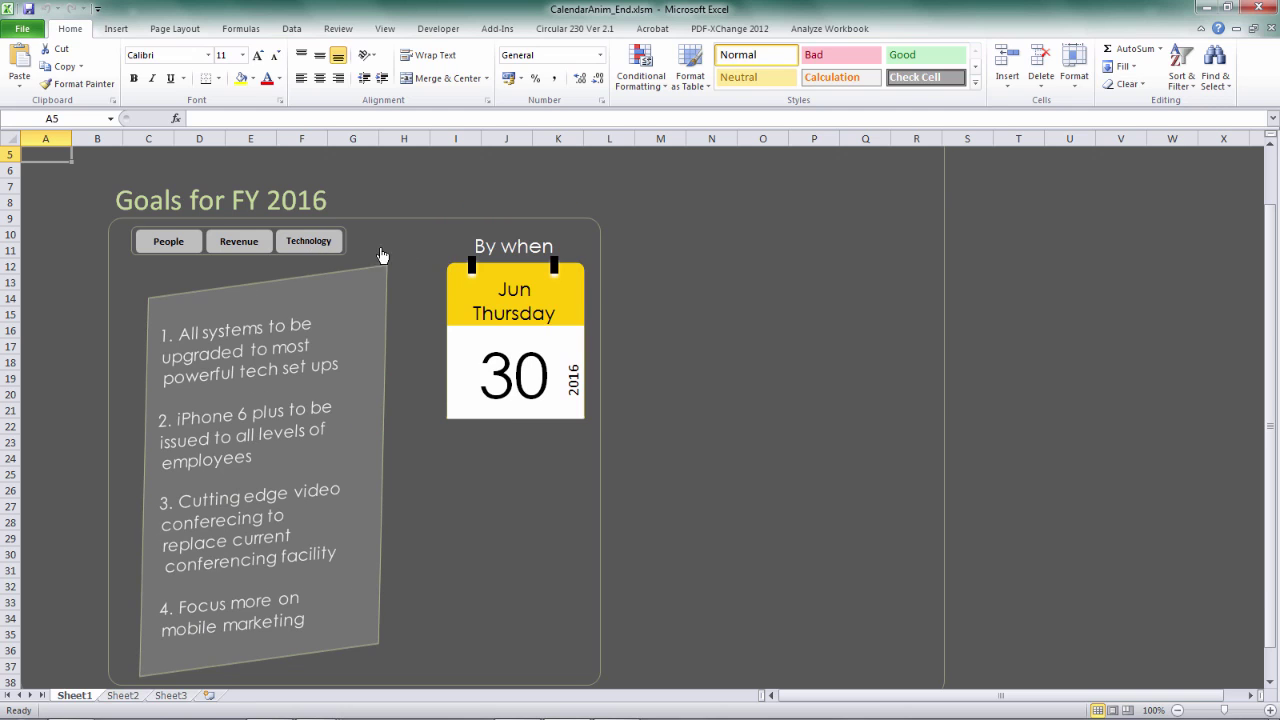
mouse_move(520, 350)
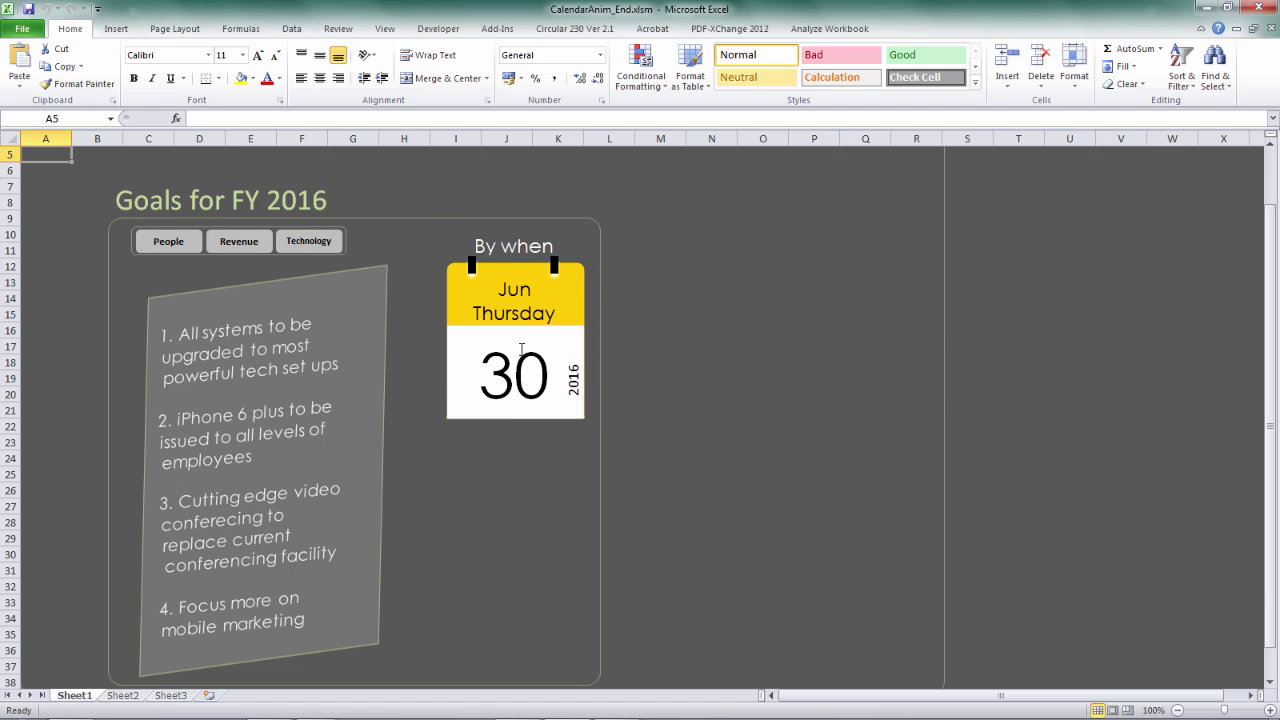
mouse_move(532, 290)
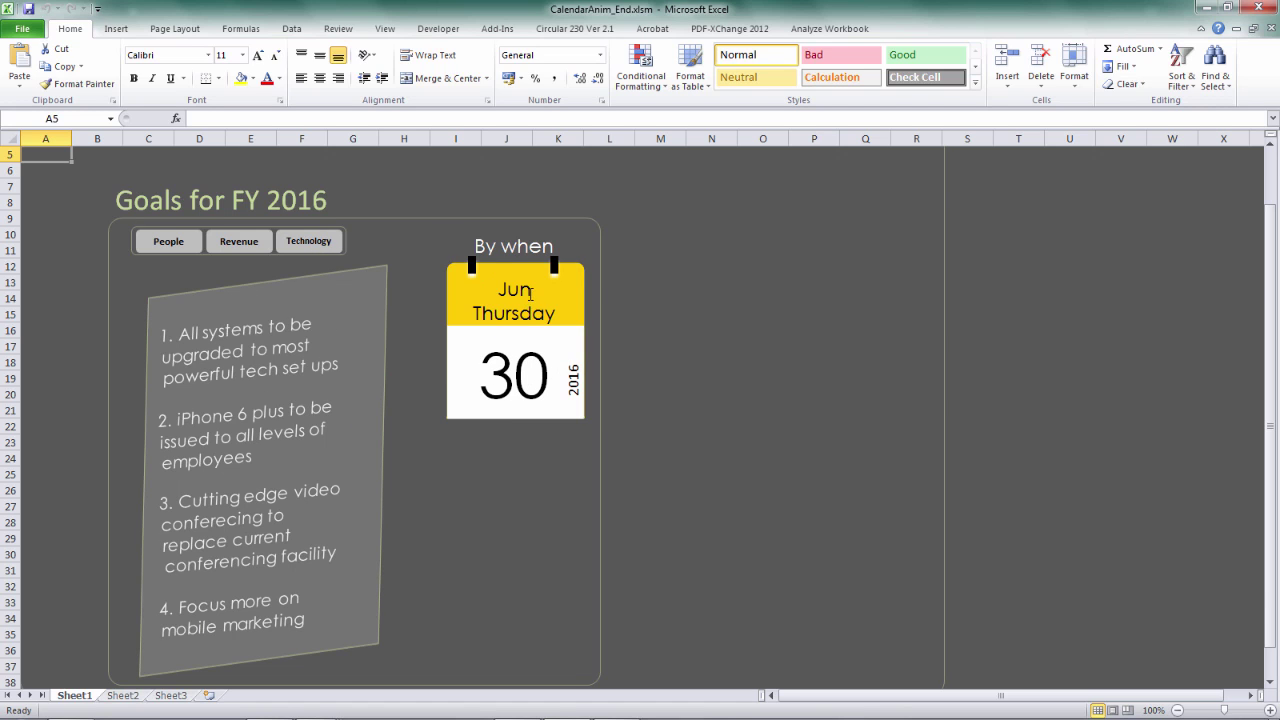
mouse_move(284, 610)
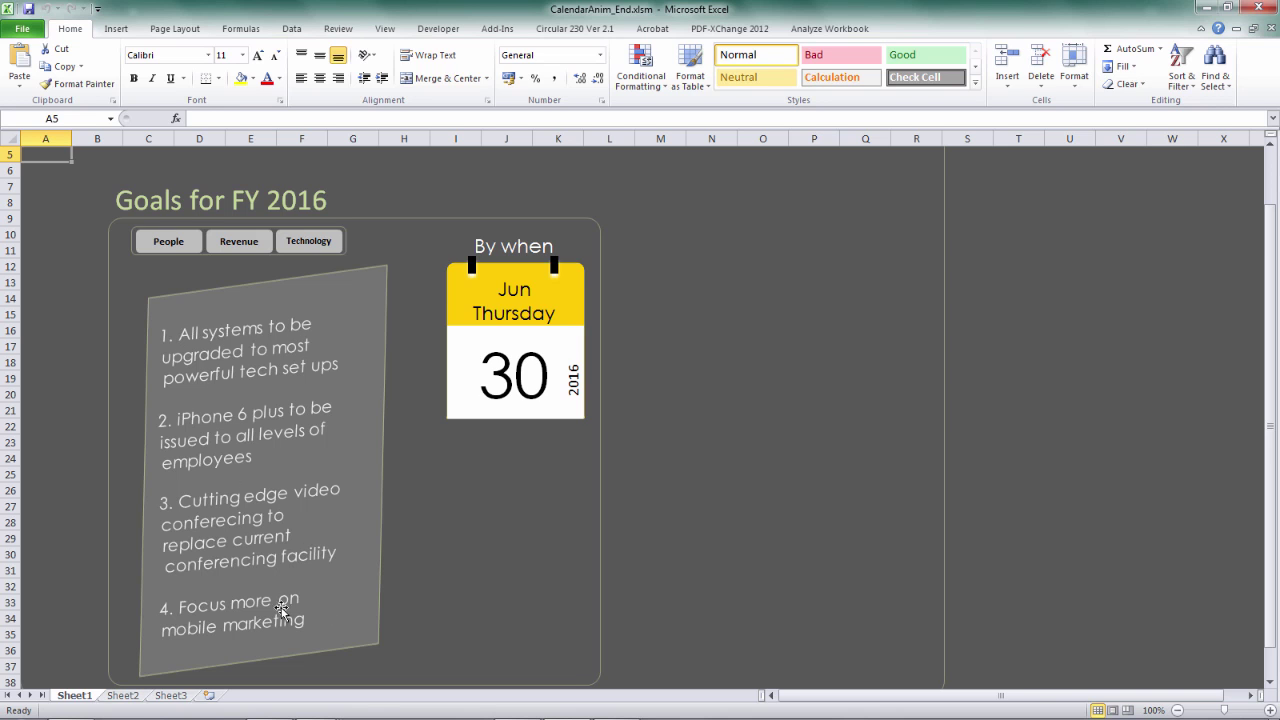
left_click(240, 240)
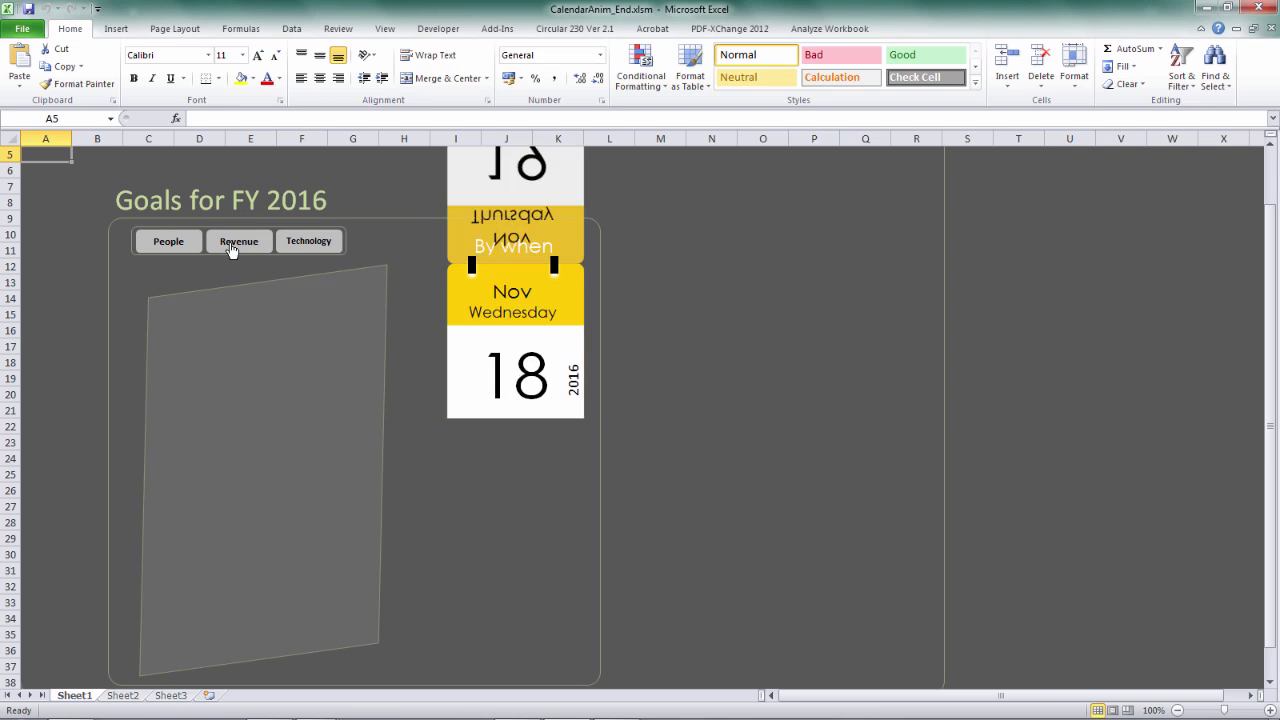
left_click(240, 240)
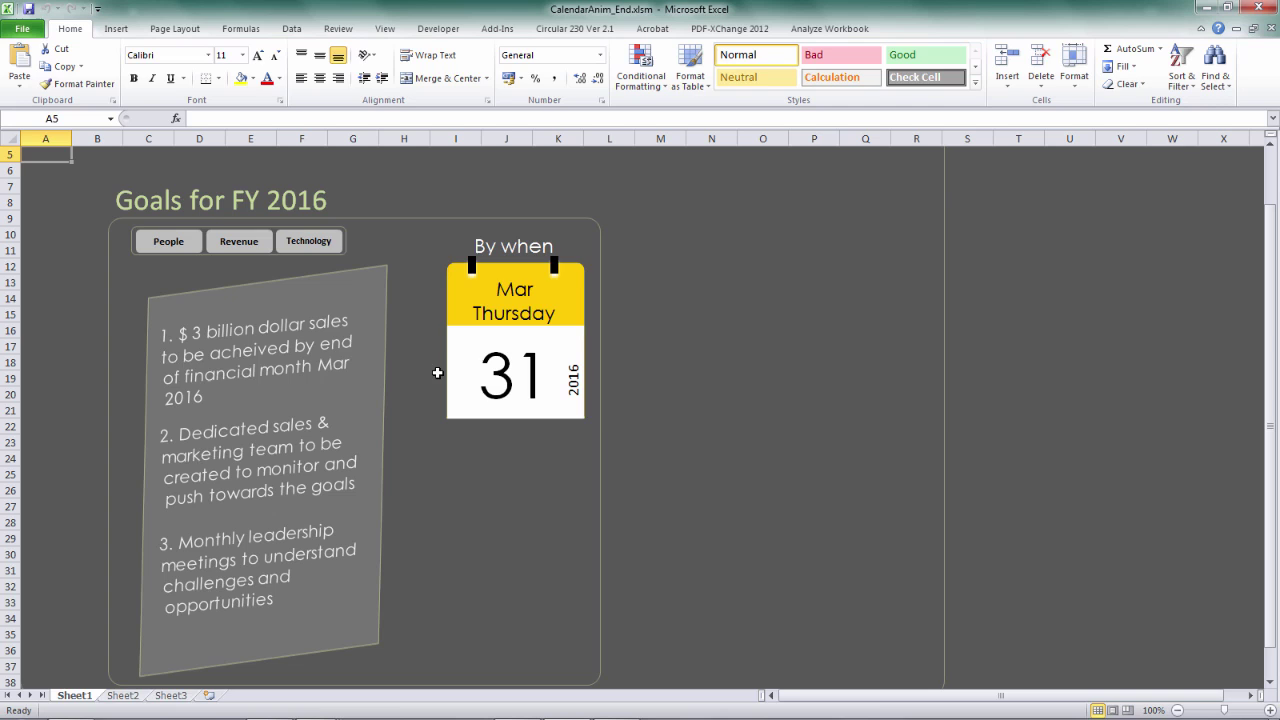
mouse_move(528, 368)
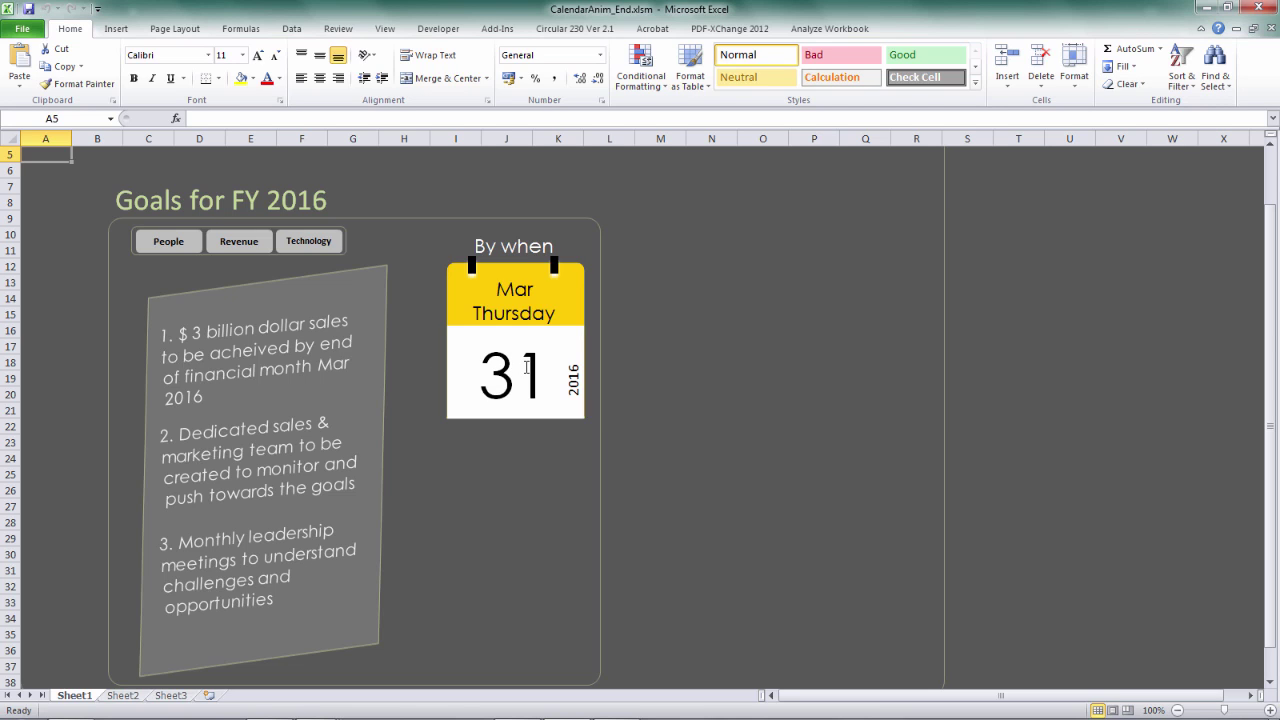
mouse_move(330, 352)
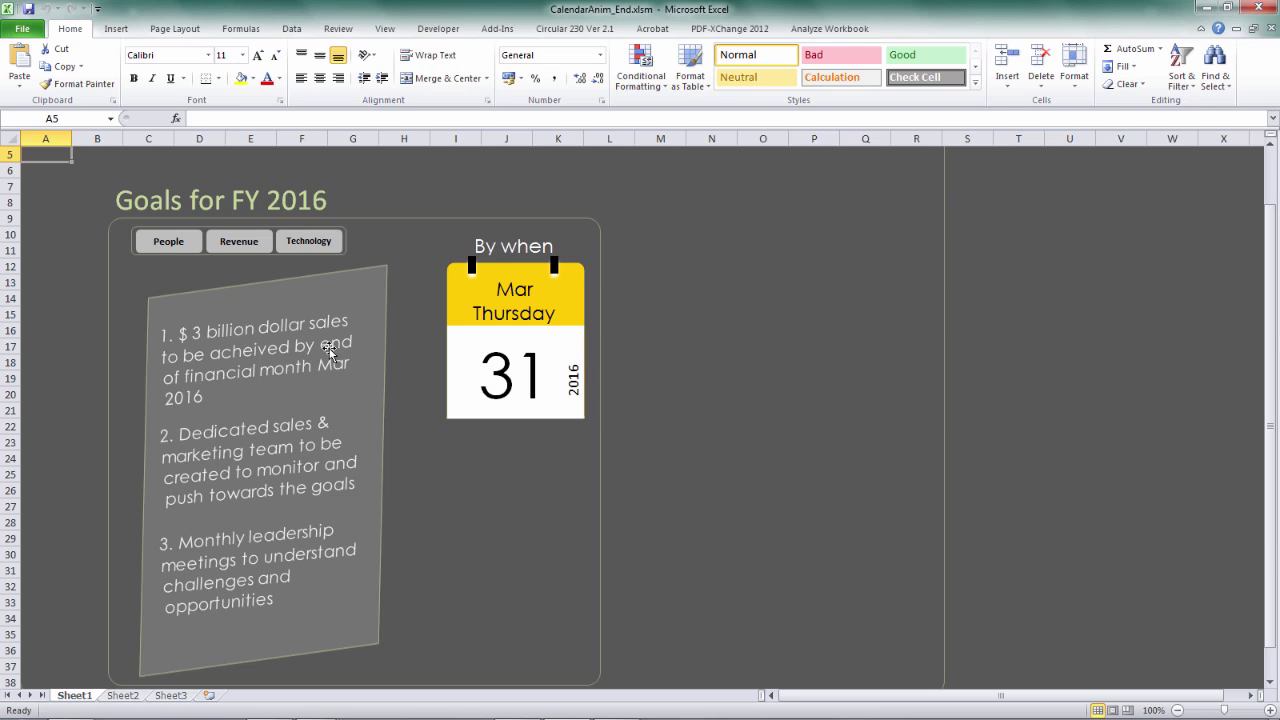
mouse_move(330, 352)
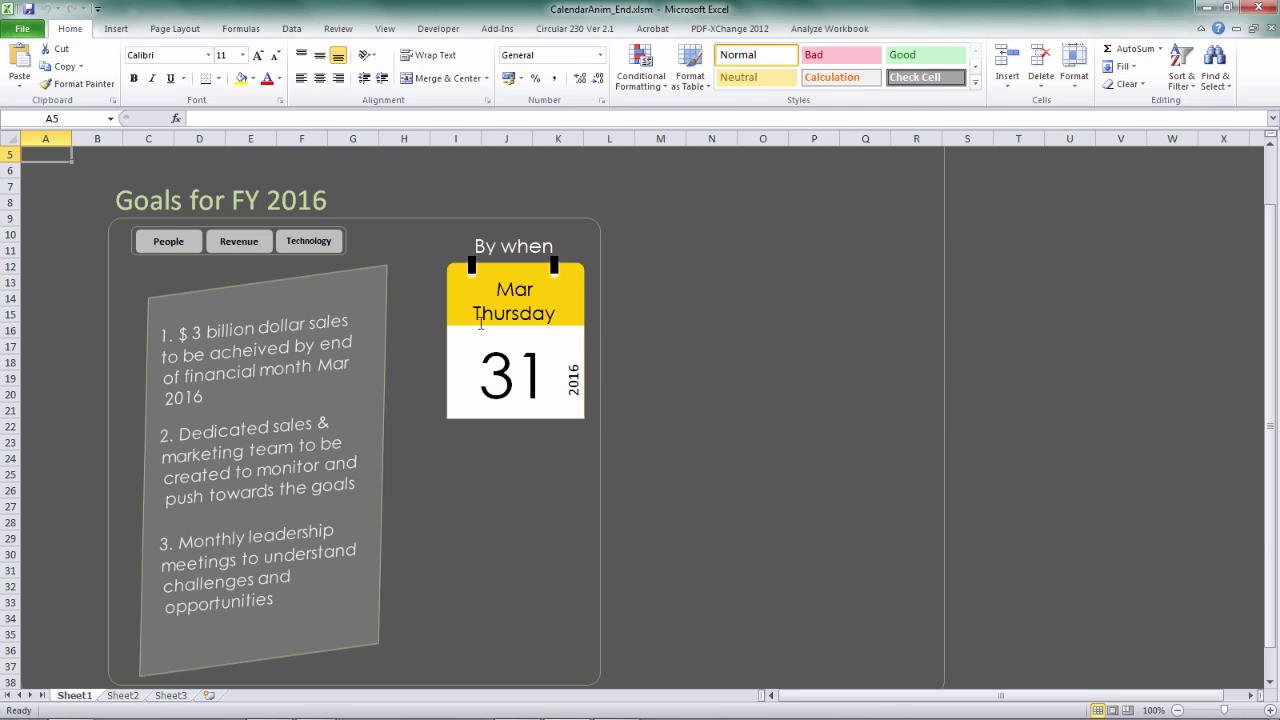
mouse_move(512, 336)
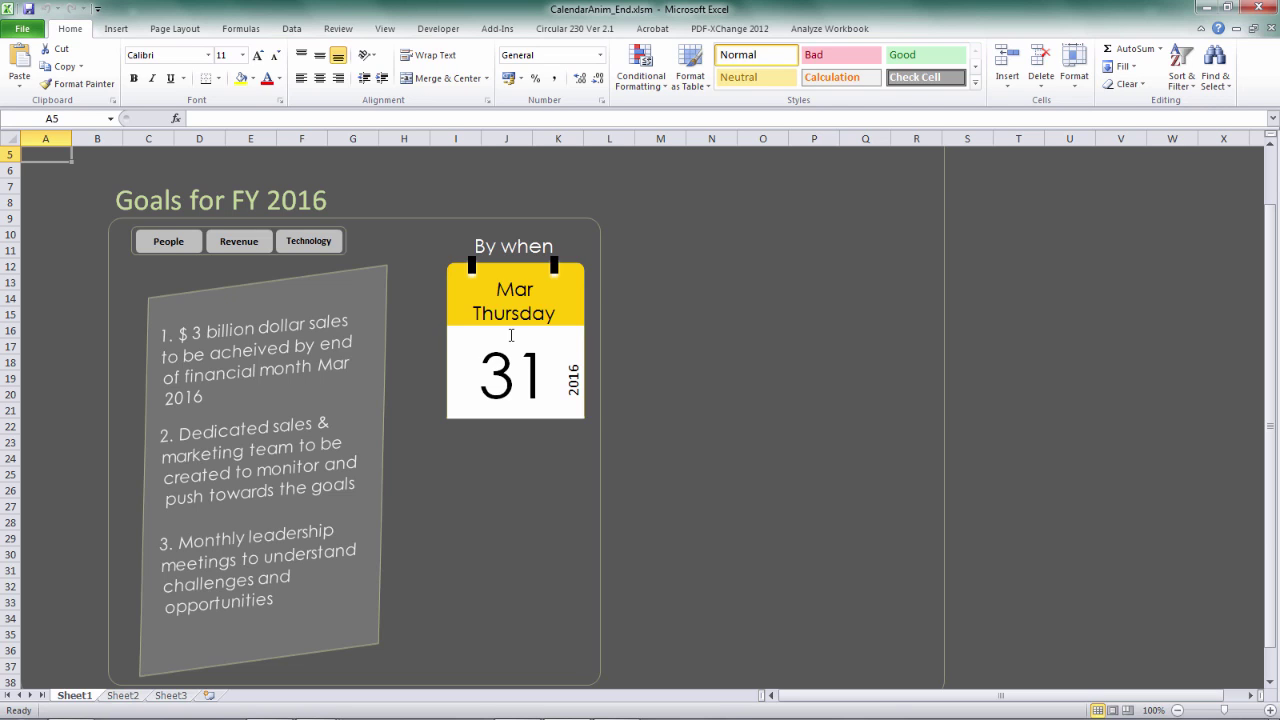
mouse_move(520, 326)
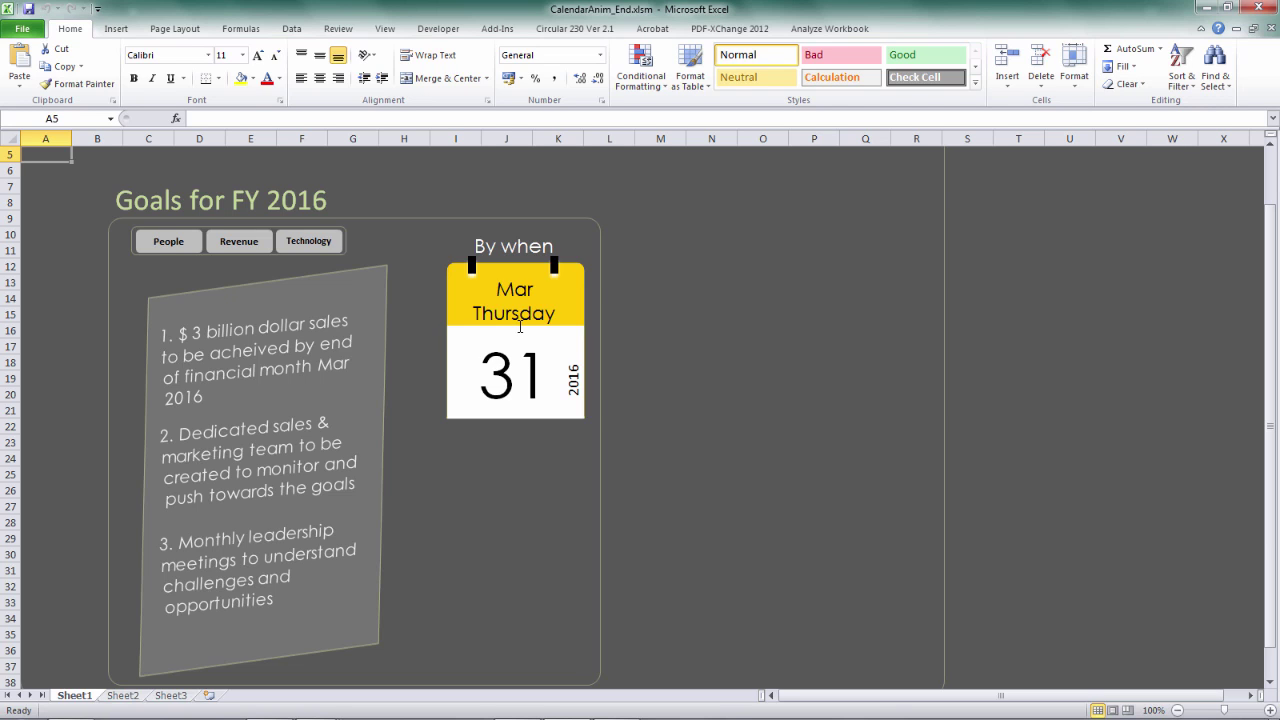
mouse_move(488, 332)
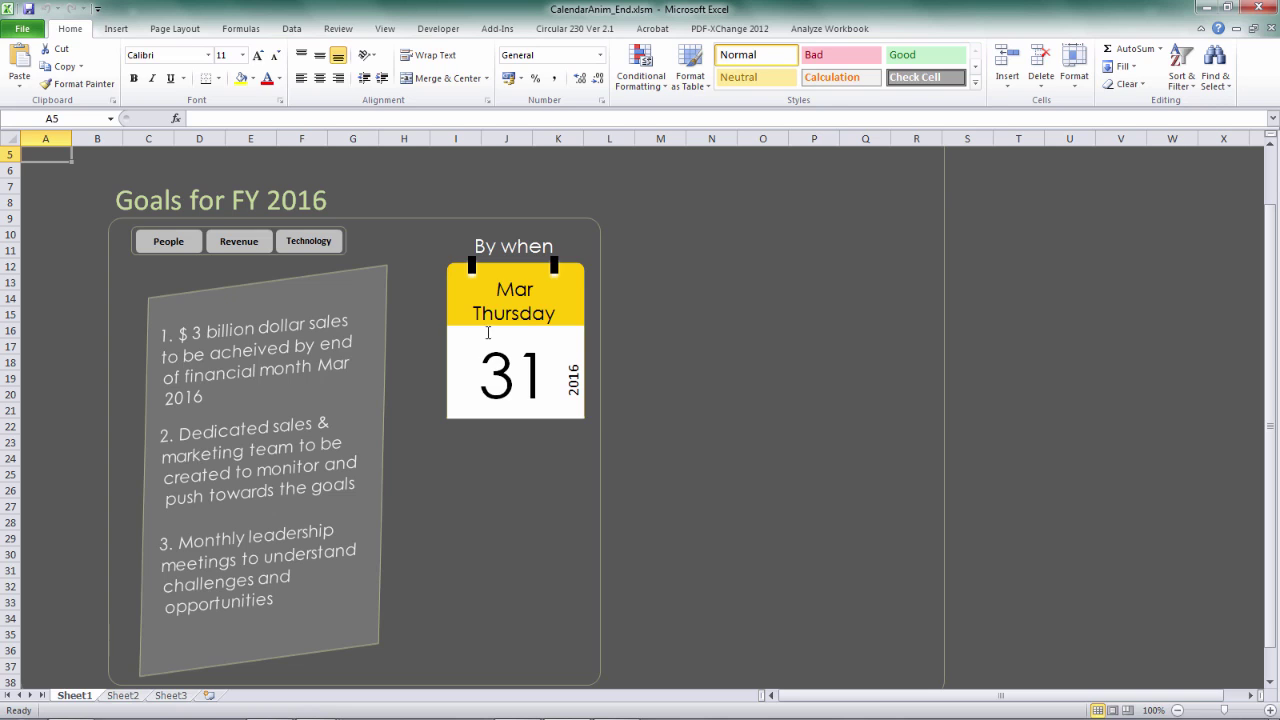
mouse_move(504, 336)
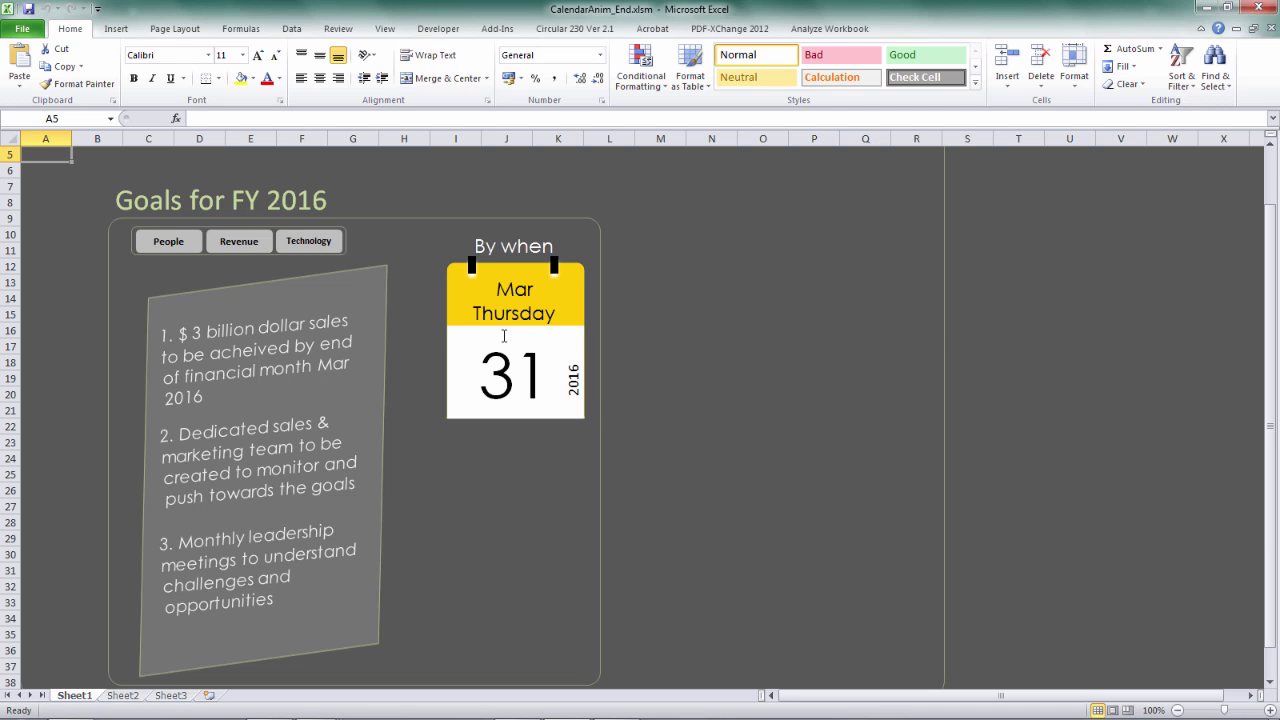
mouse_move(510, 338)
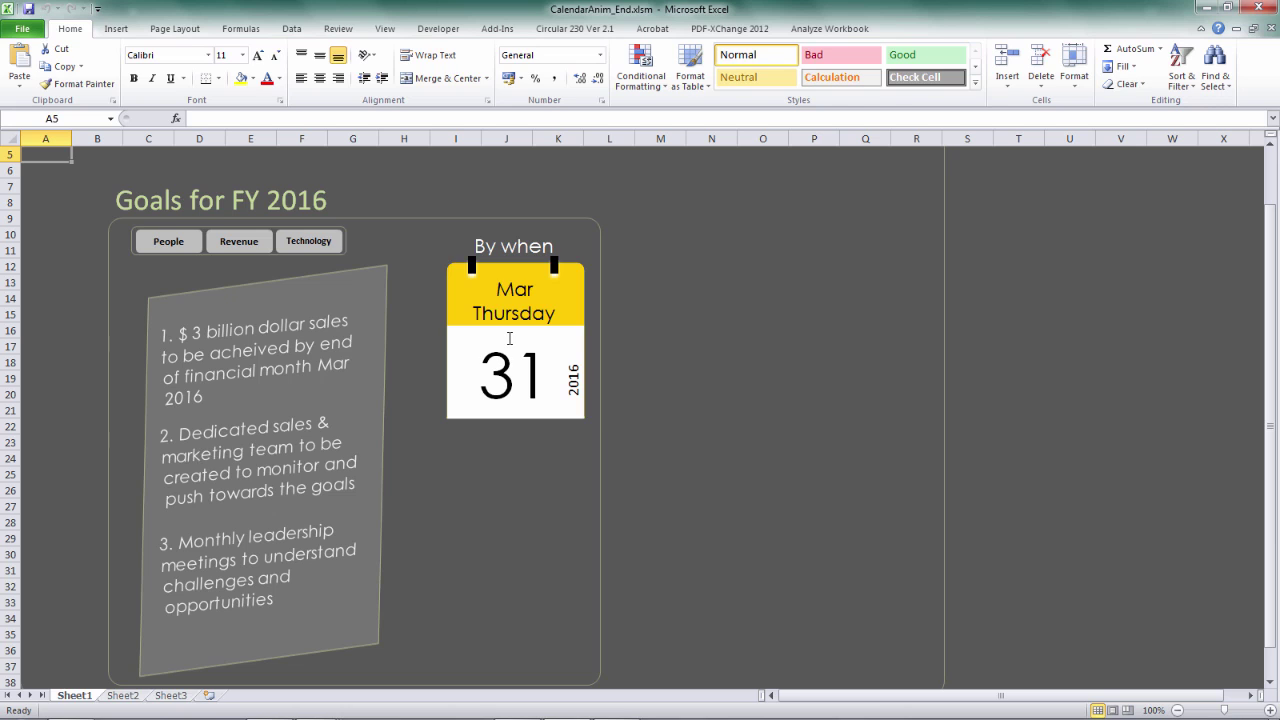
mouse_move(262, 272)
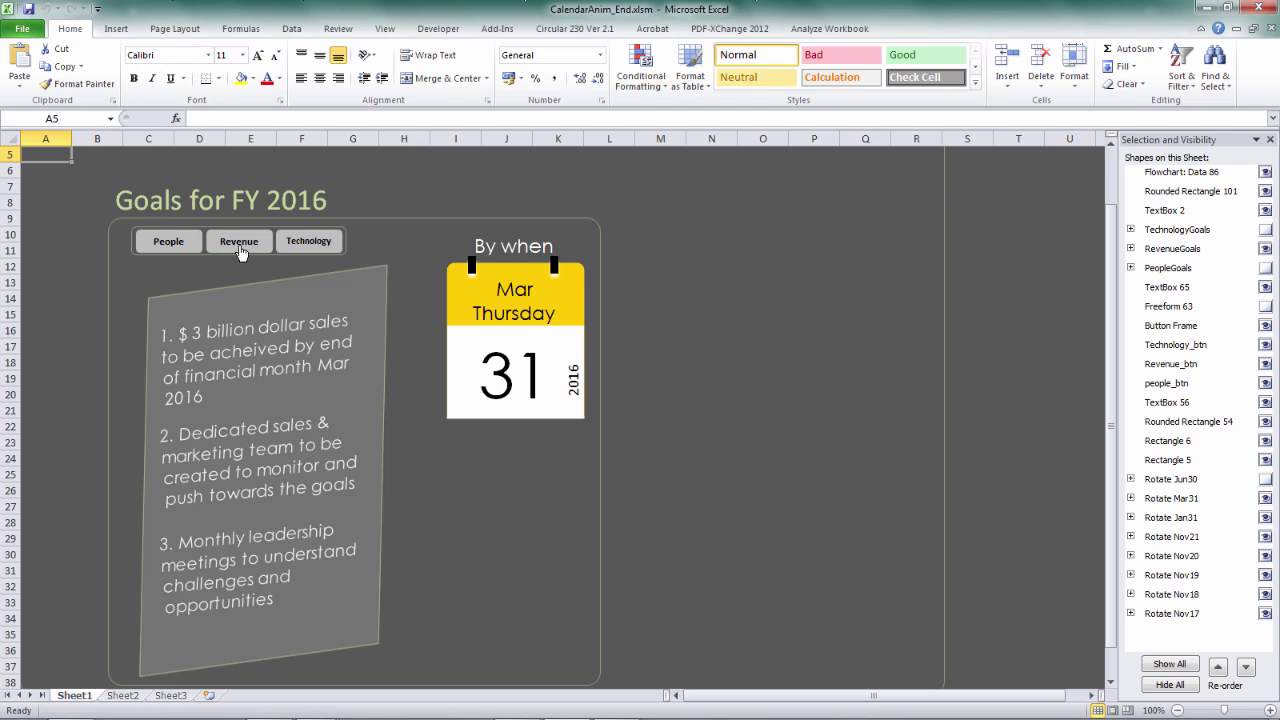
mouse_move(184, 254)
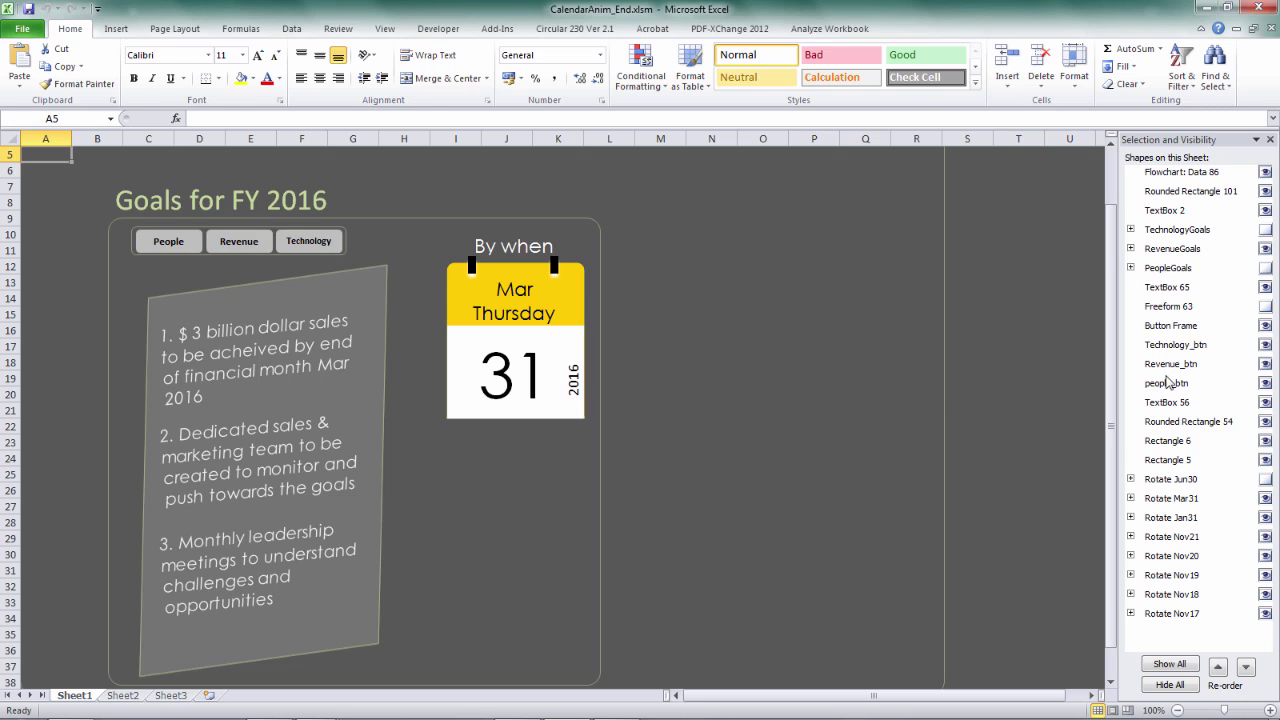
Select the tilted goal text shape, Flowchart: Data 86, in the Selection pane.
left_click(1170, 364)
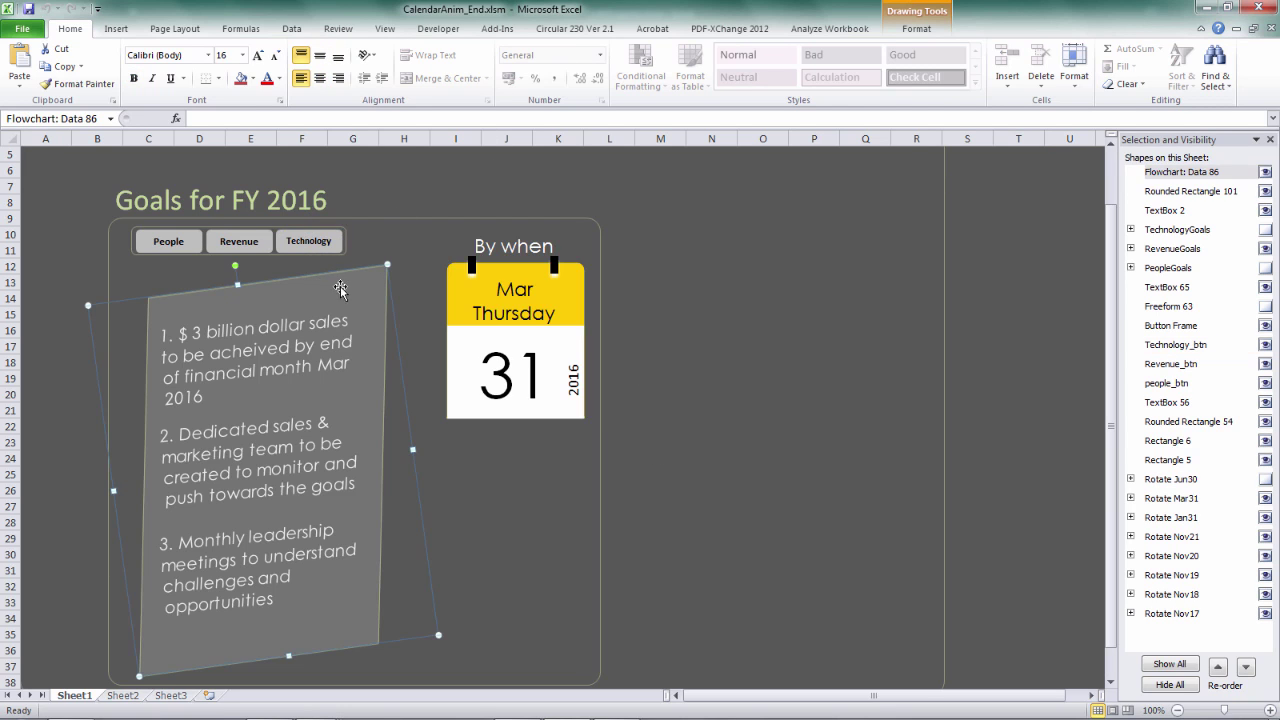
mouse_move(204, 350)
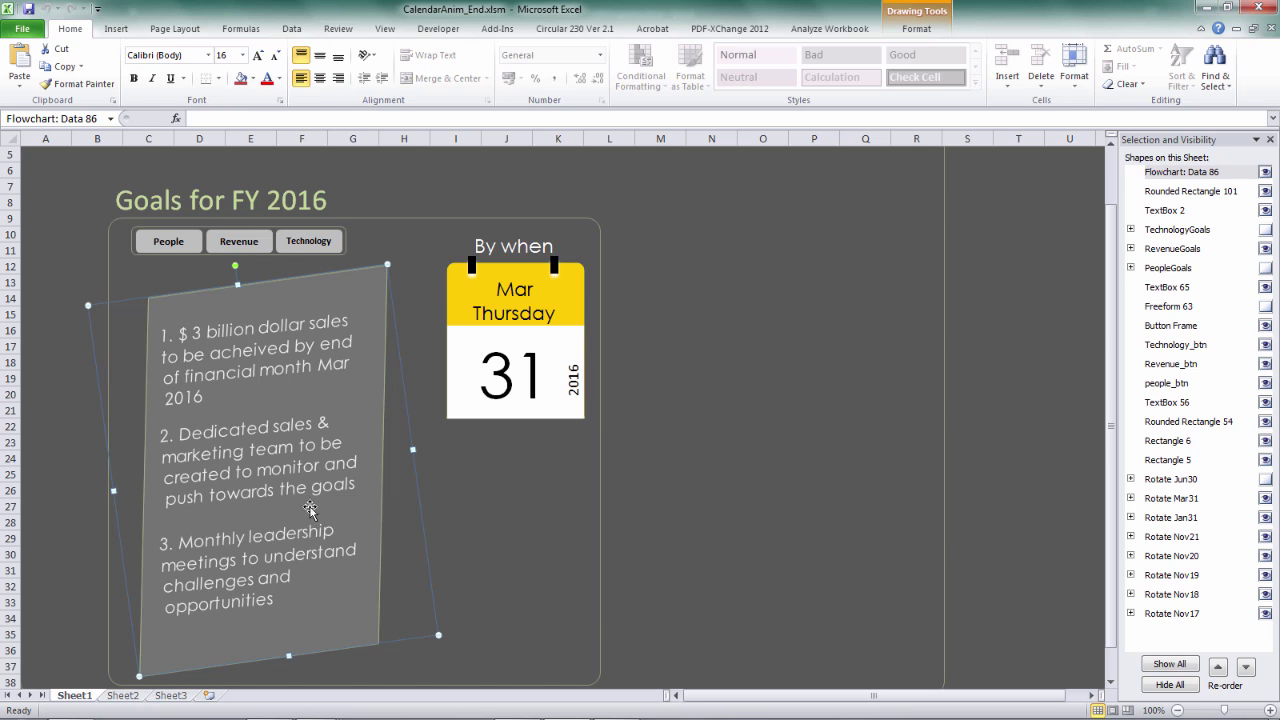
mouse_move(212, 548)
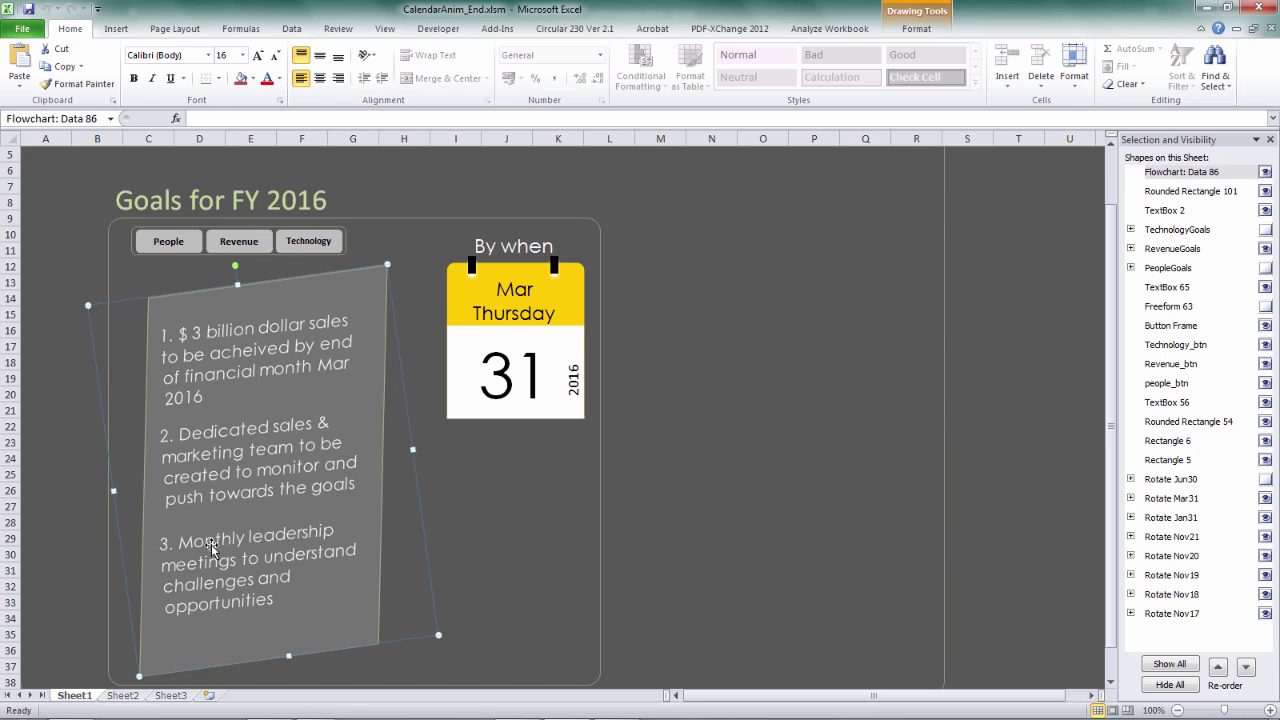
mouse_move(248, 616)
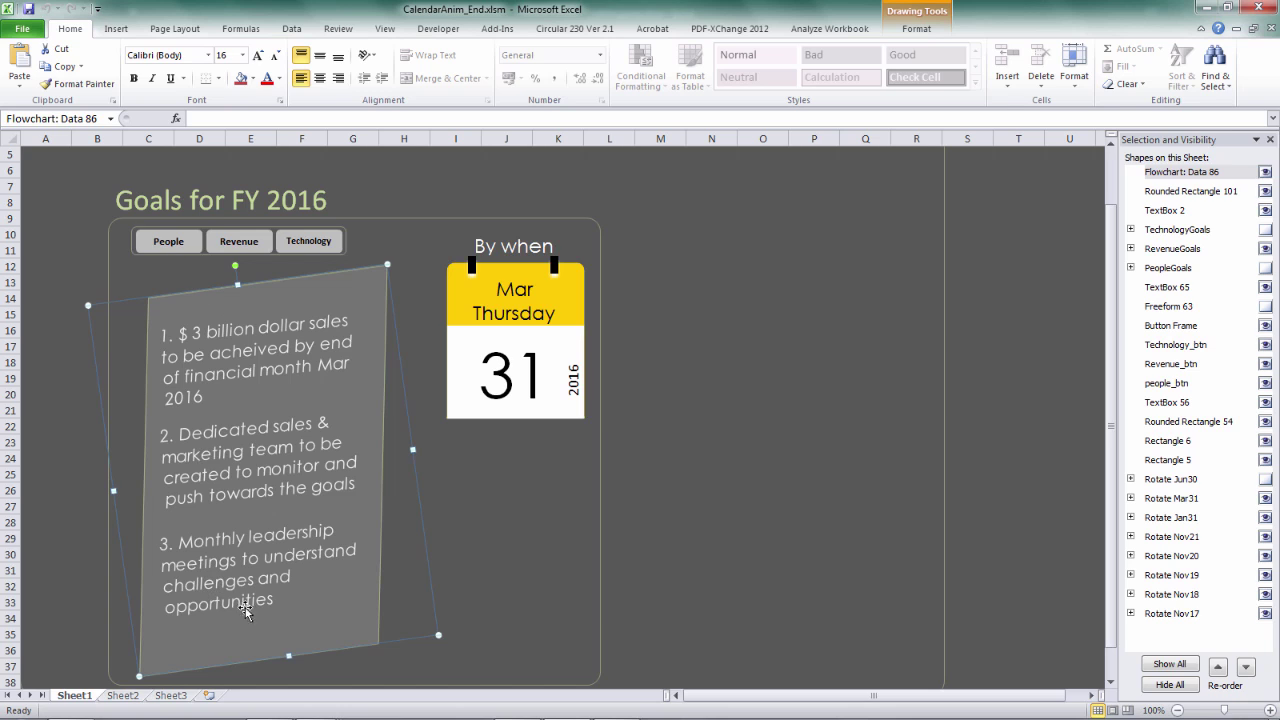
mouse_move(1094, 464)
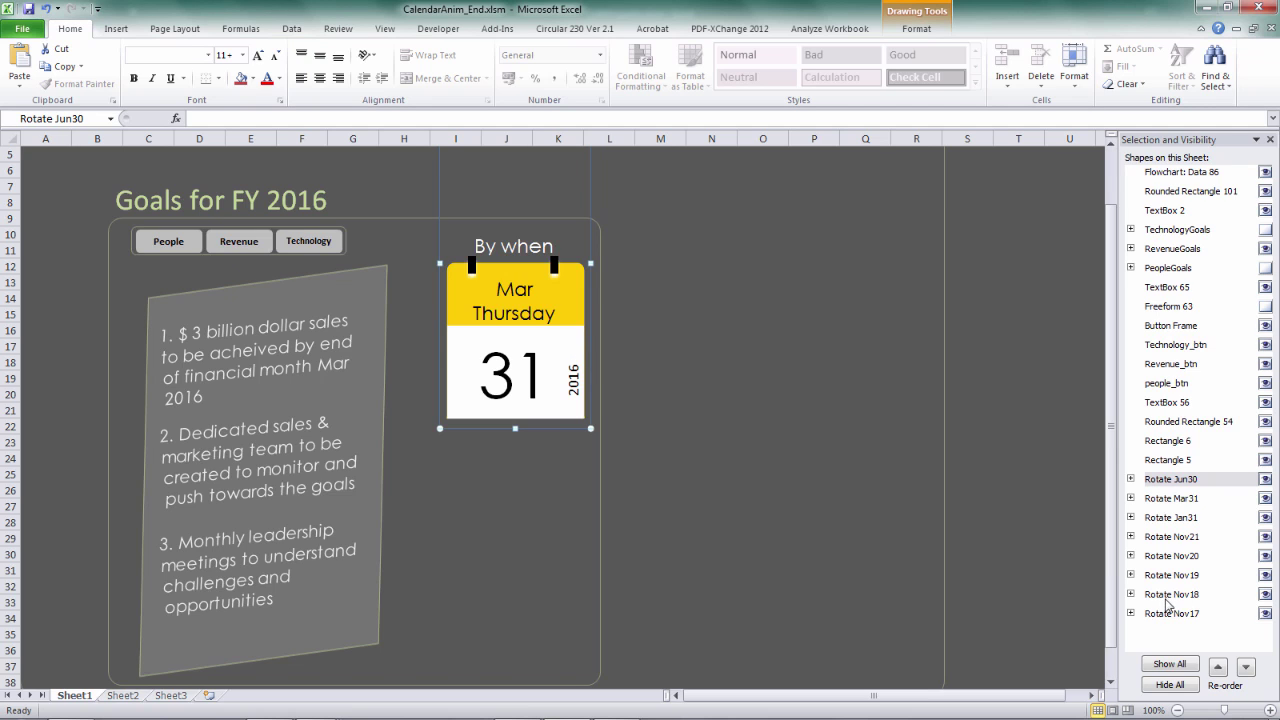
left_click(1172, 556)
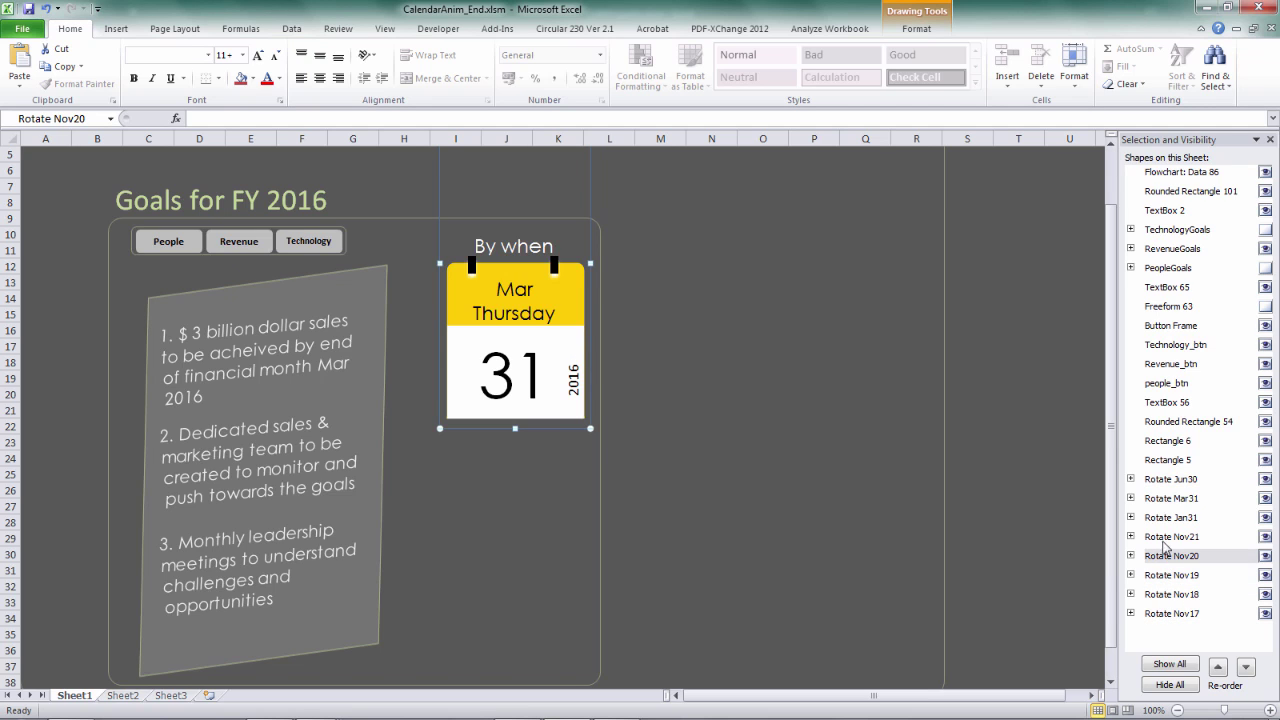
left_click(1170, 478)
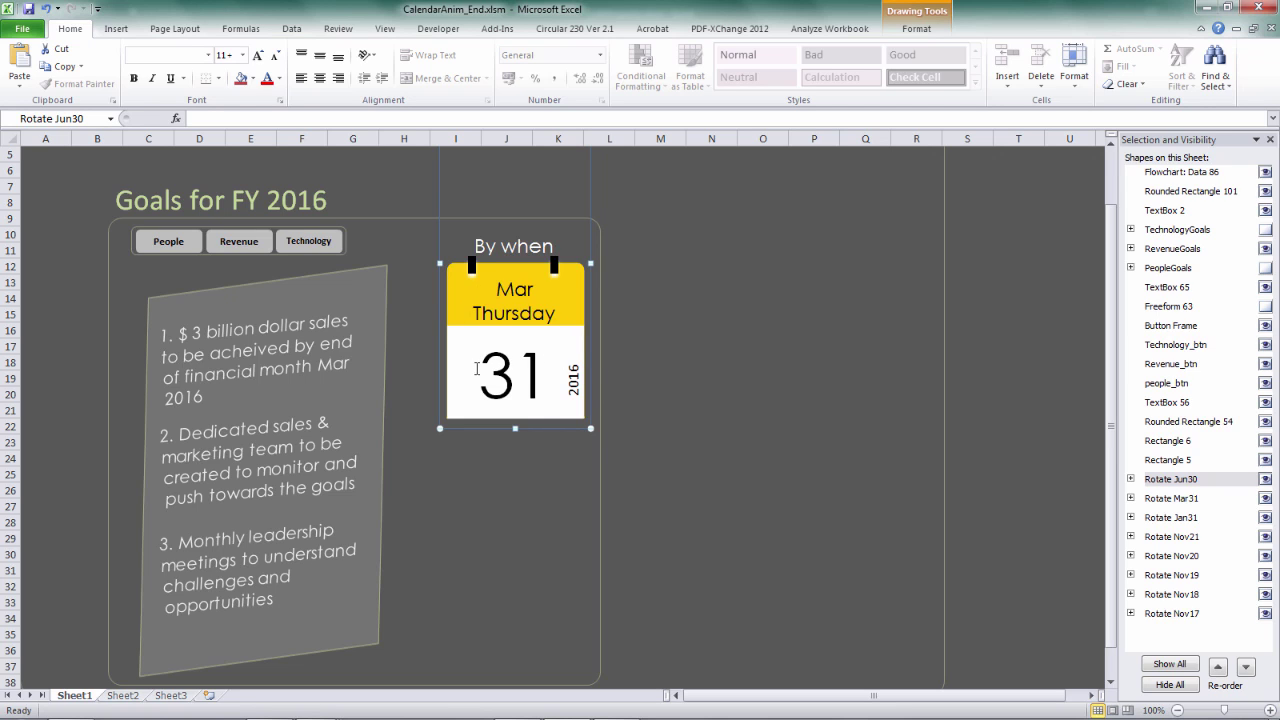
mouse_move(960, 432)
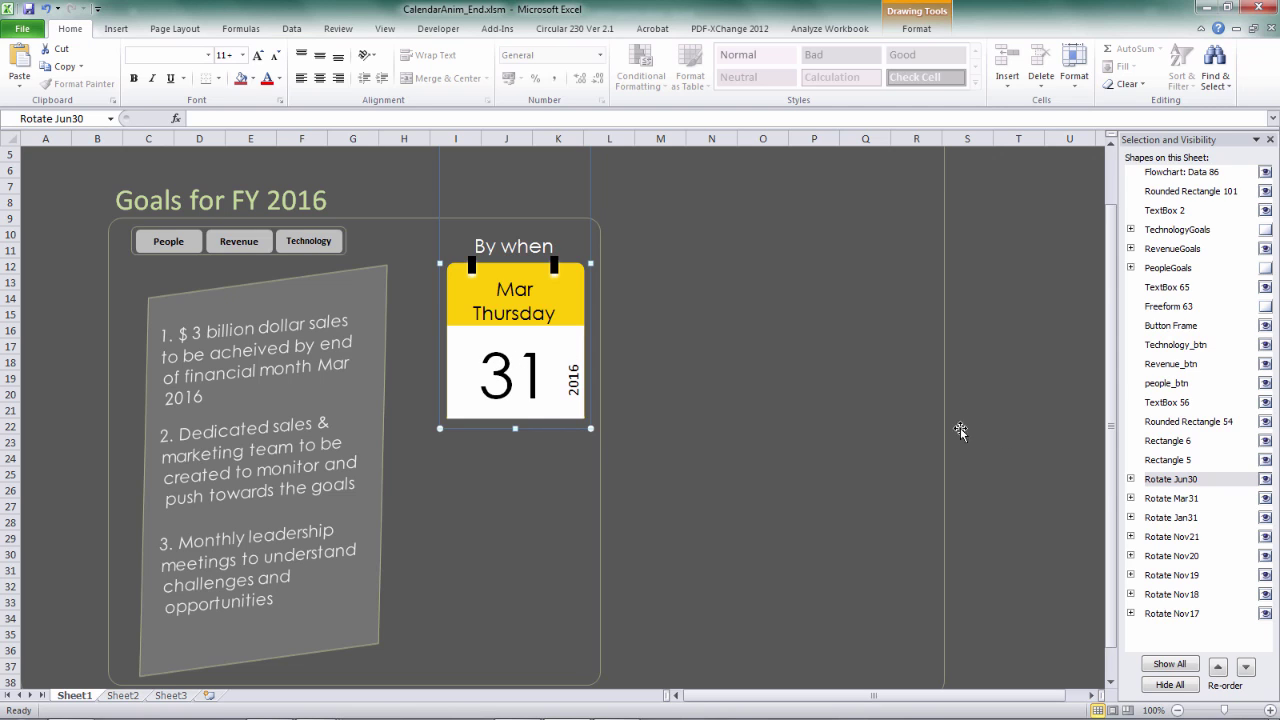
mouse_move(1008, 564)
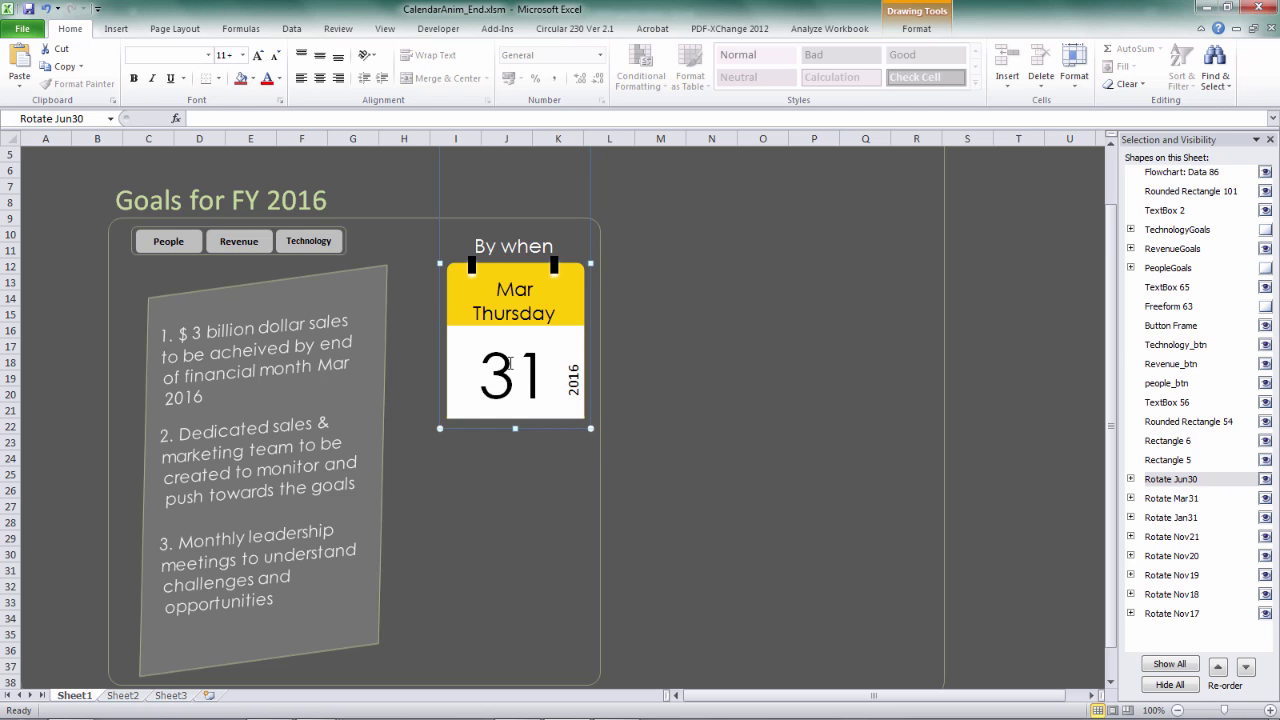
mouse_move(572, 458)
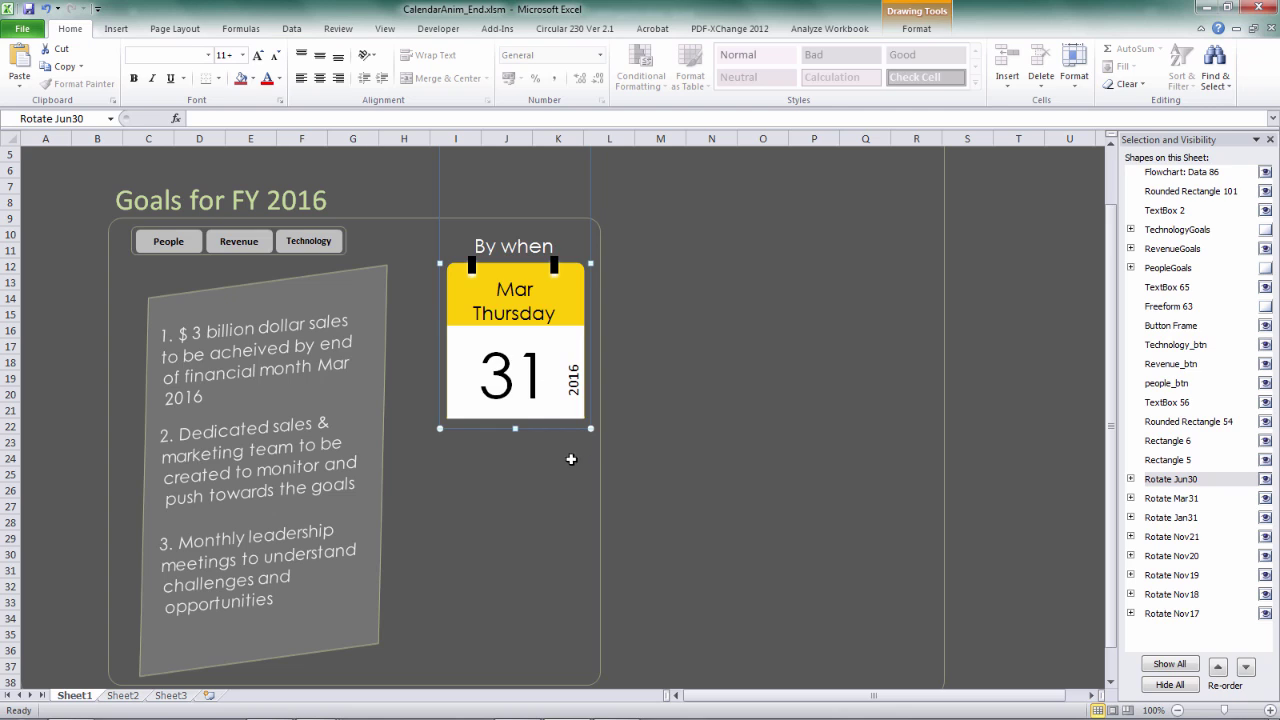
mouse_move(552, 456)
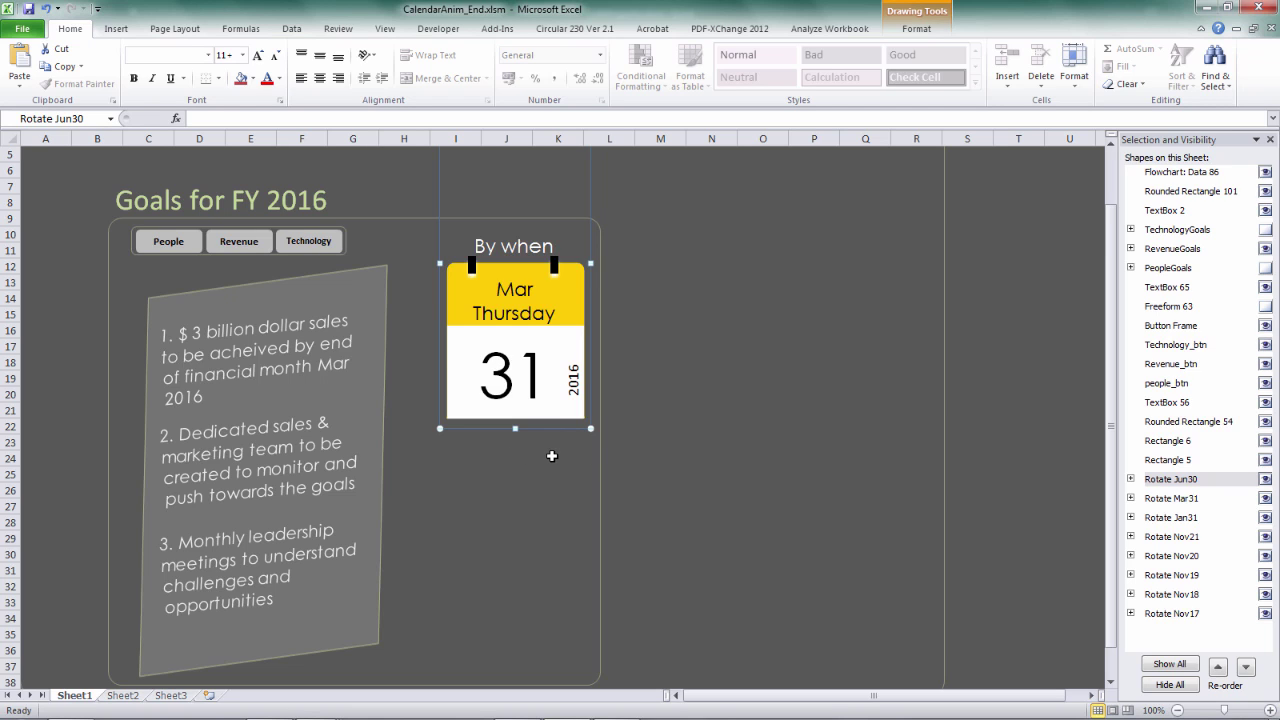
mouse_move(512, 284)
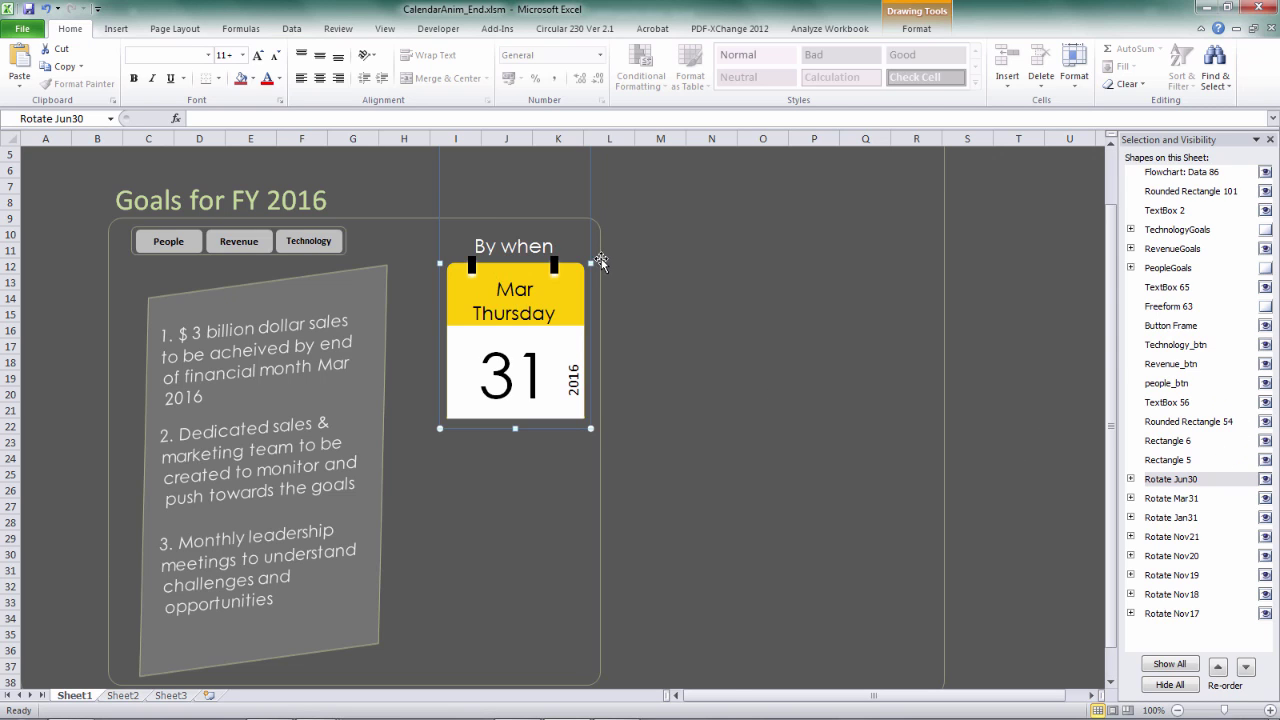
left_click(220, 200)
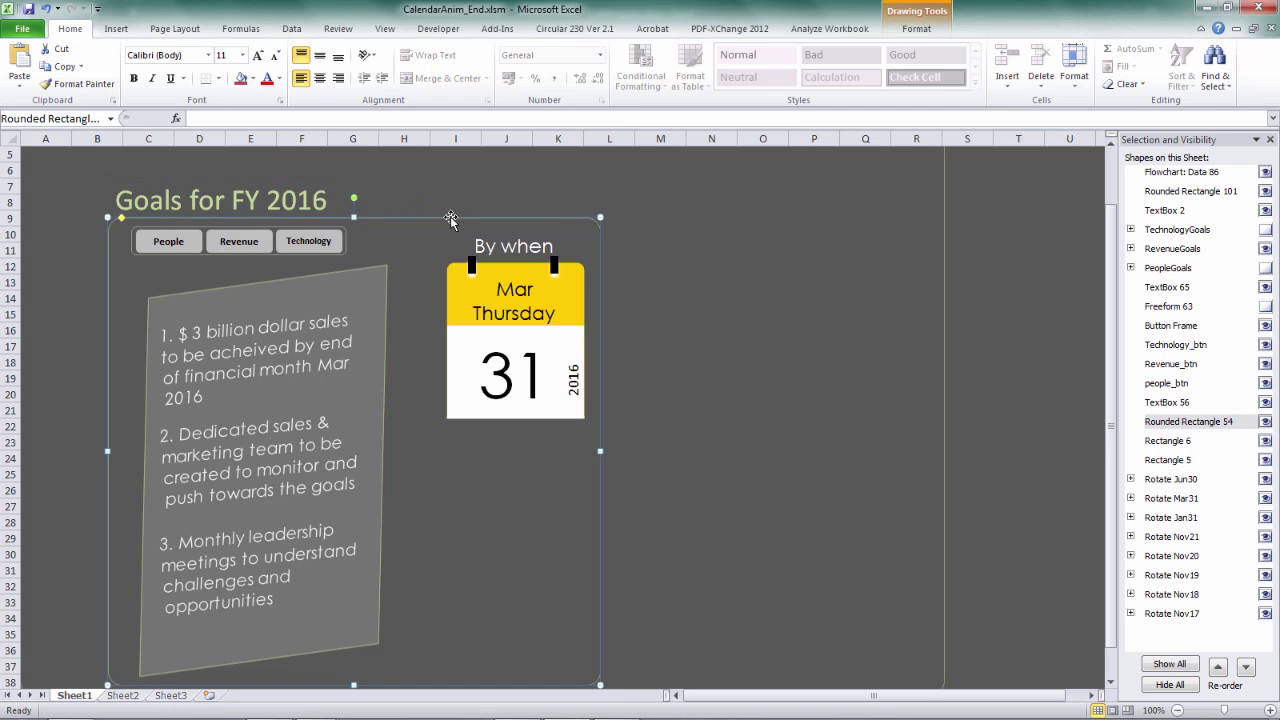
mouse_move(912, 426)
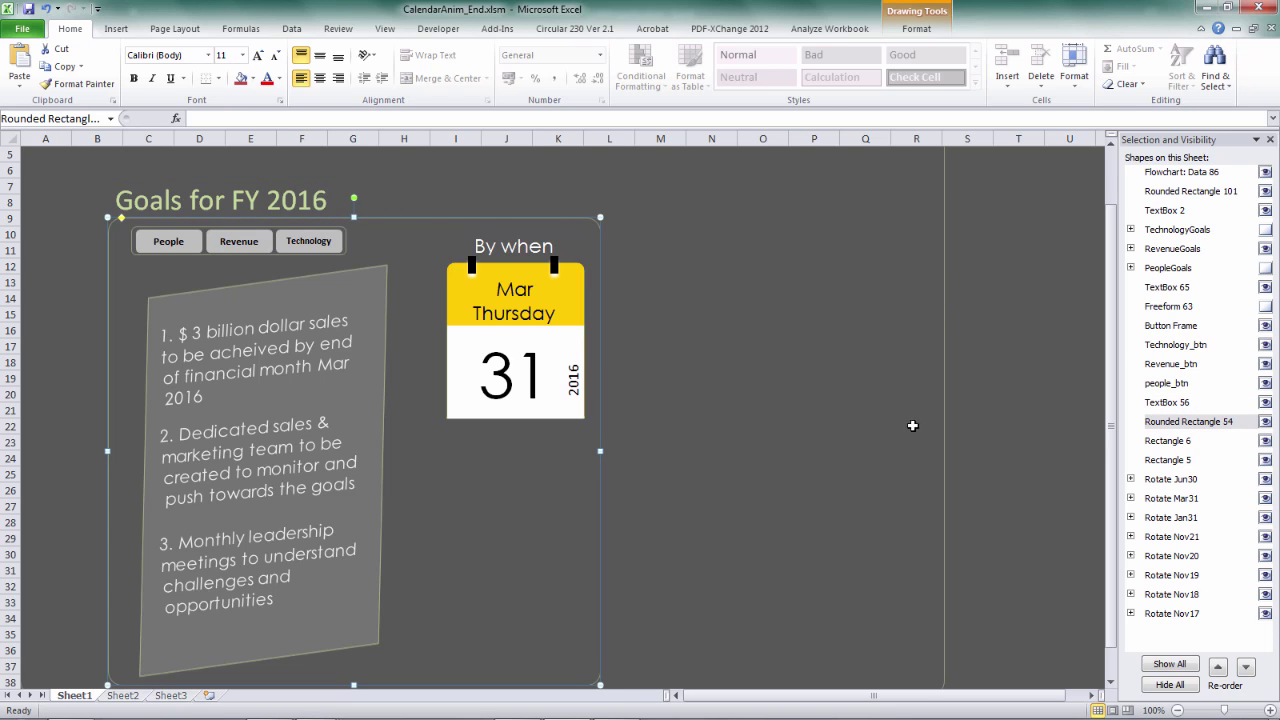
left_click(968, 314)
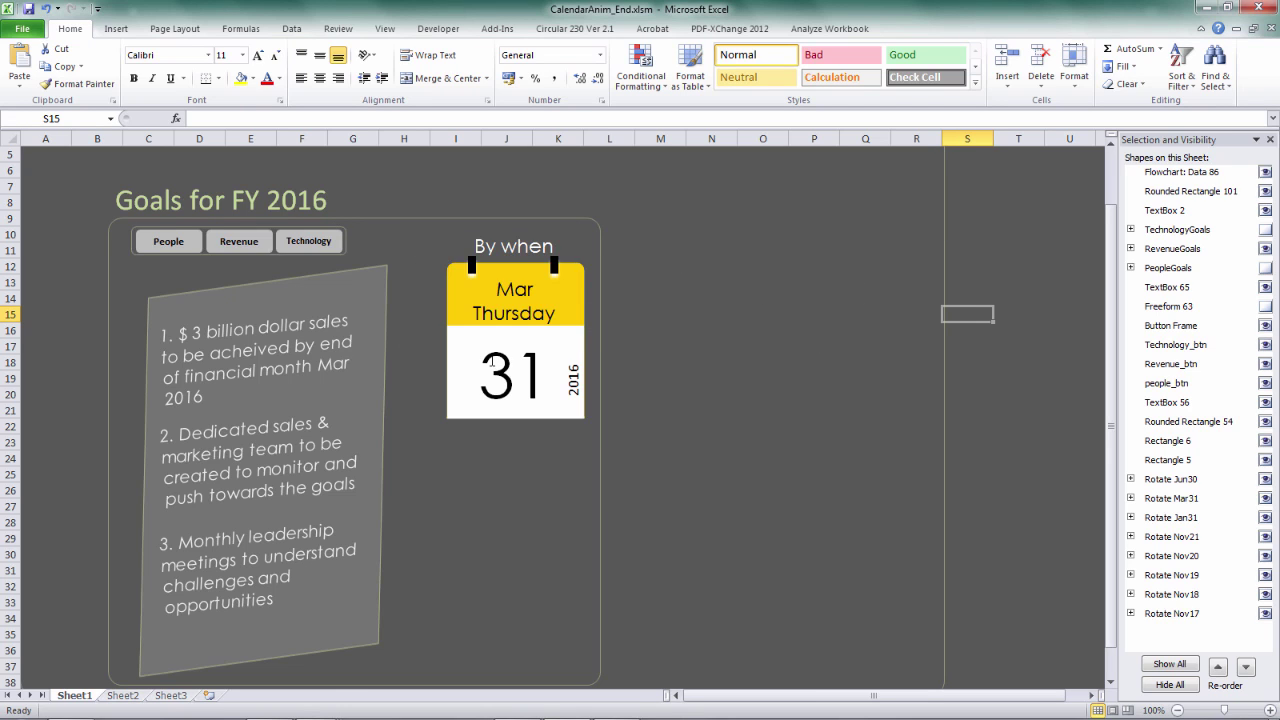
mouse_move(400, 436)
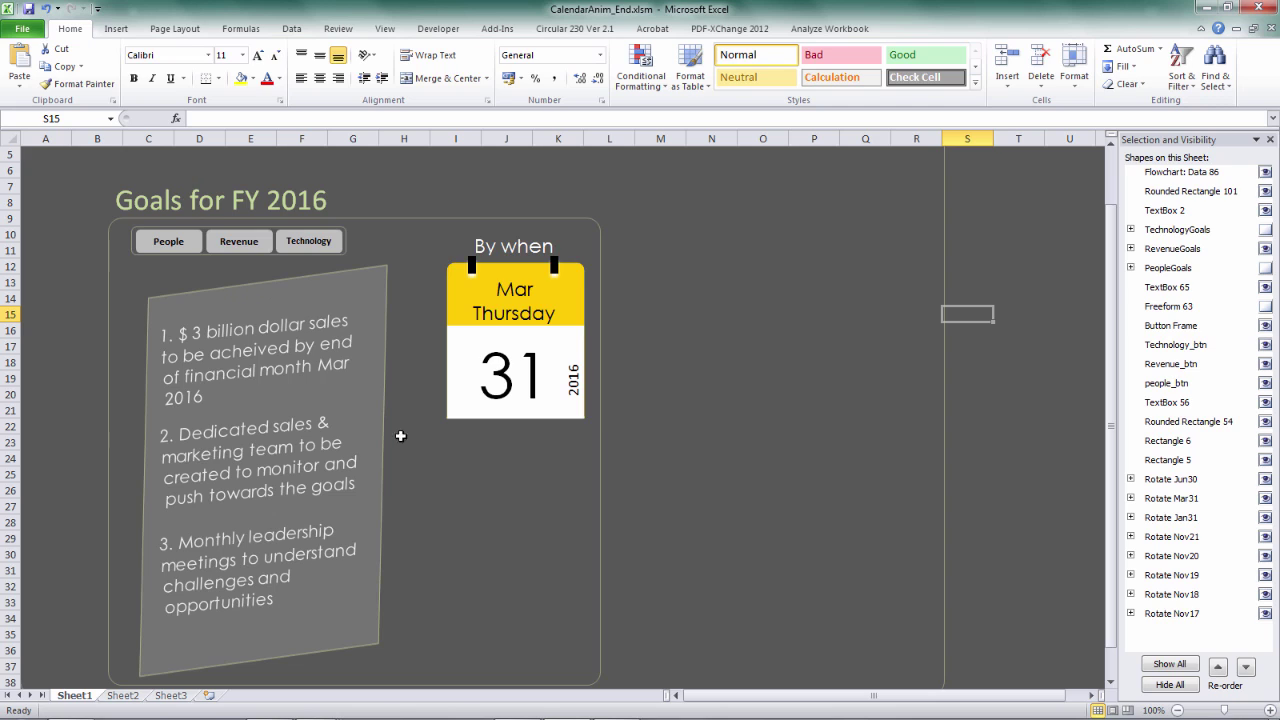
mouse_move(708, 366)
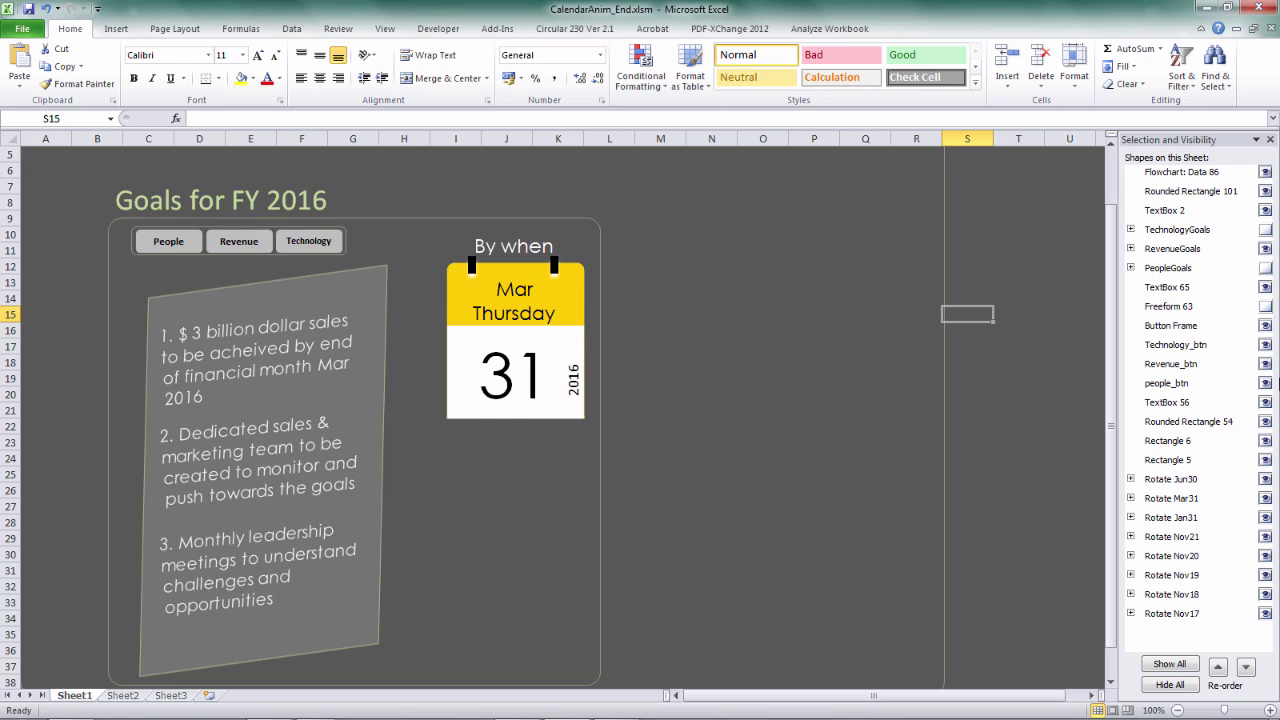
mouse_move(556, 326)
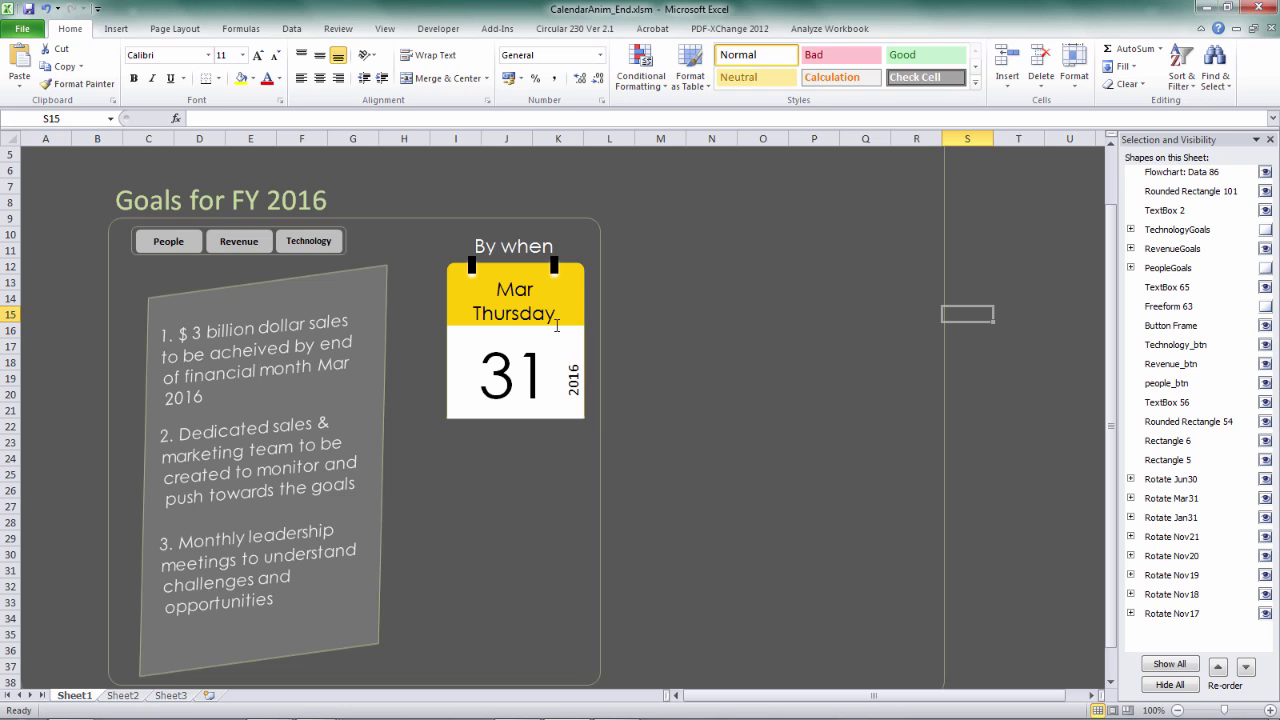
mouse_move(536, 340)
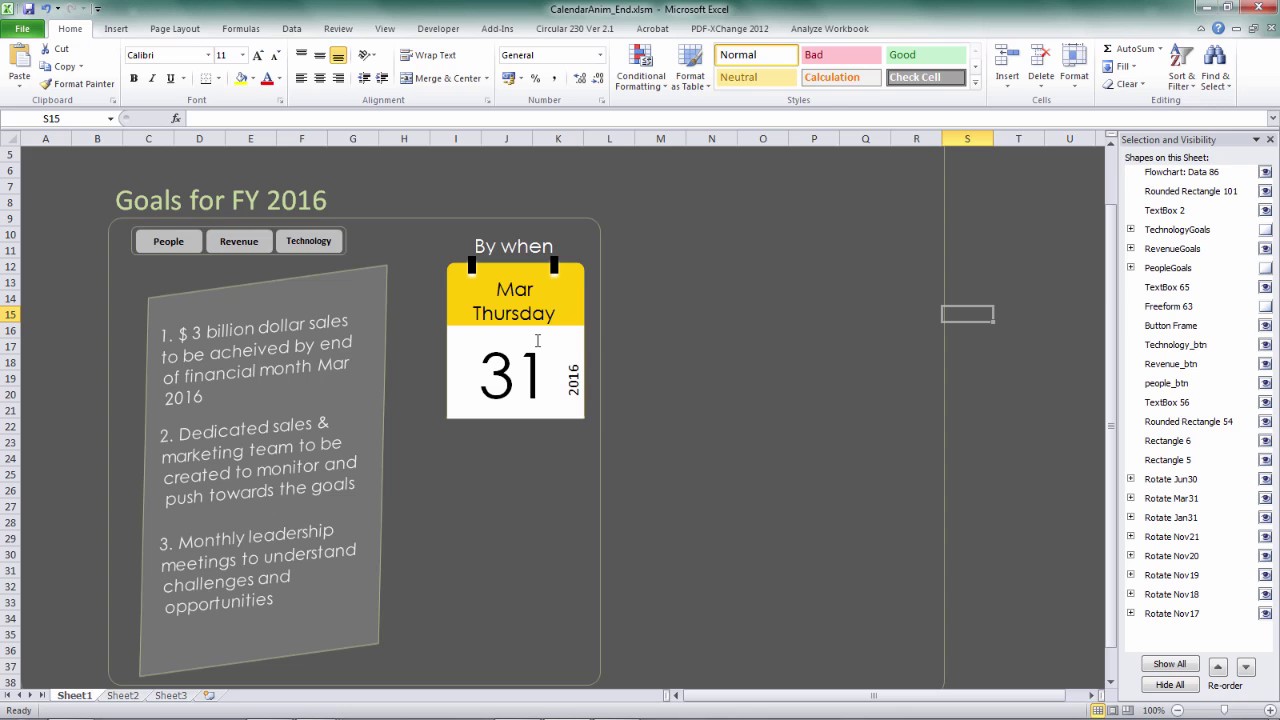
mouse_move(396, 380)
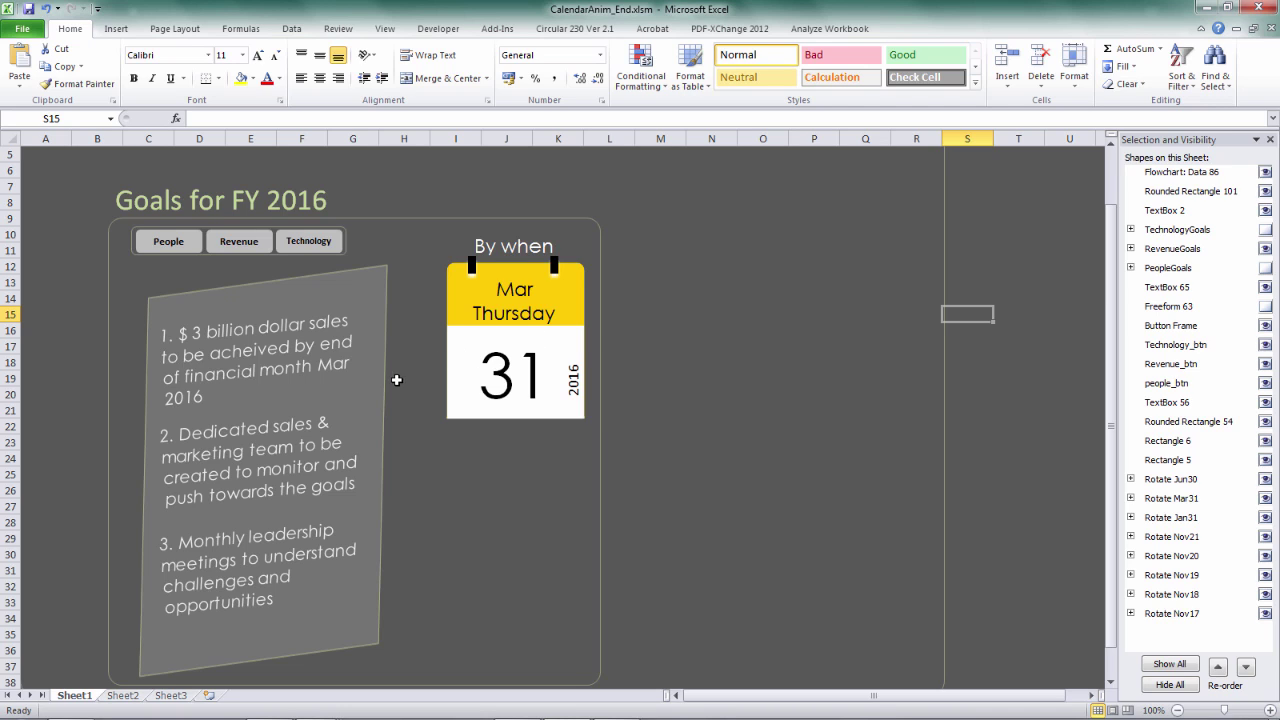